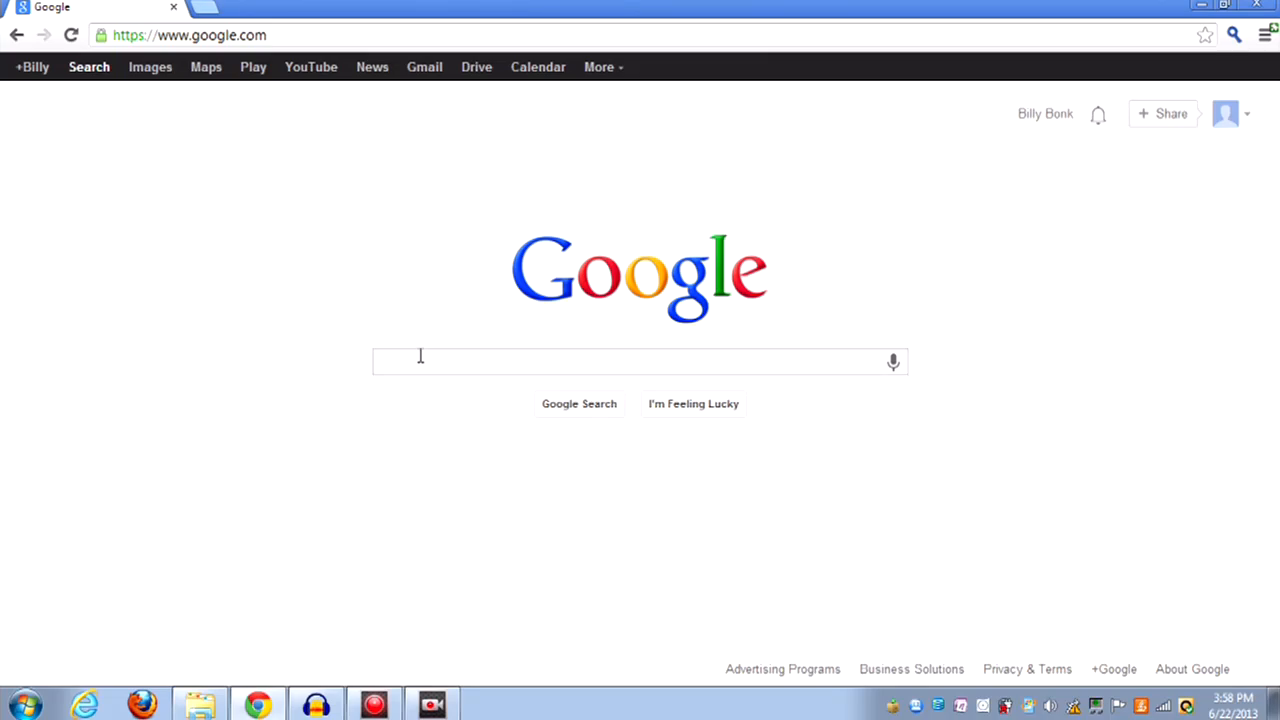
# Step: Search Google for Avidemux from the search box
pyautogui.click(420, 362)
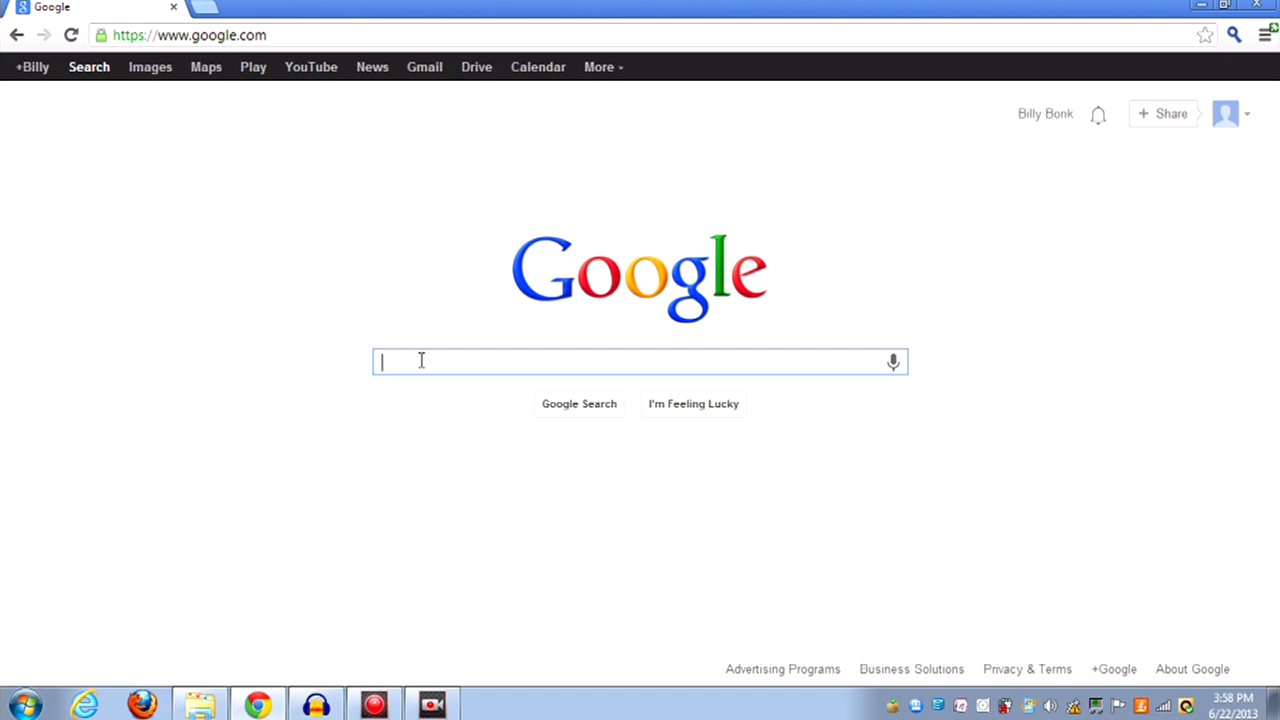
pyautogui.write('Avidemux')
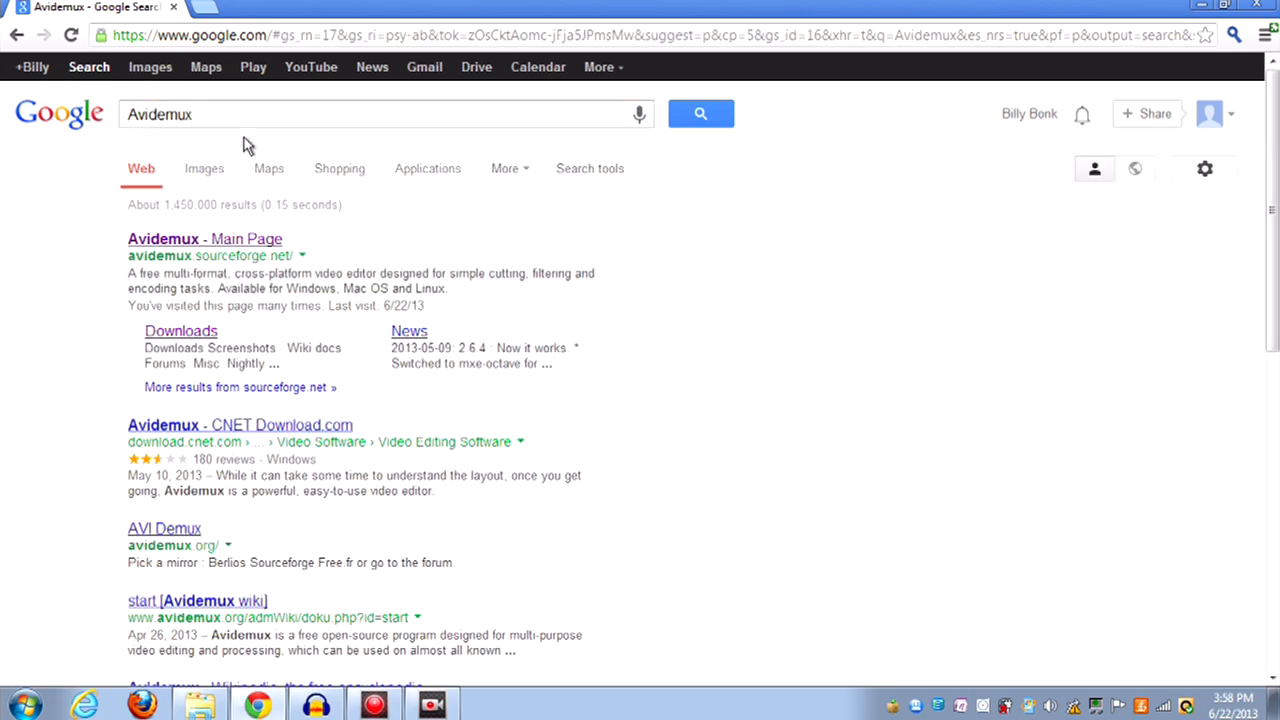
pyautogui.moveTo(147, 273)
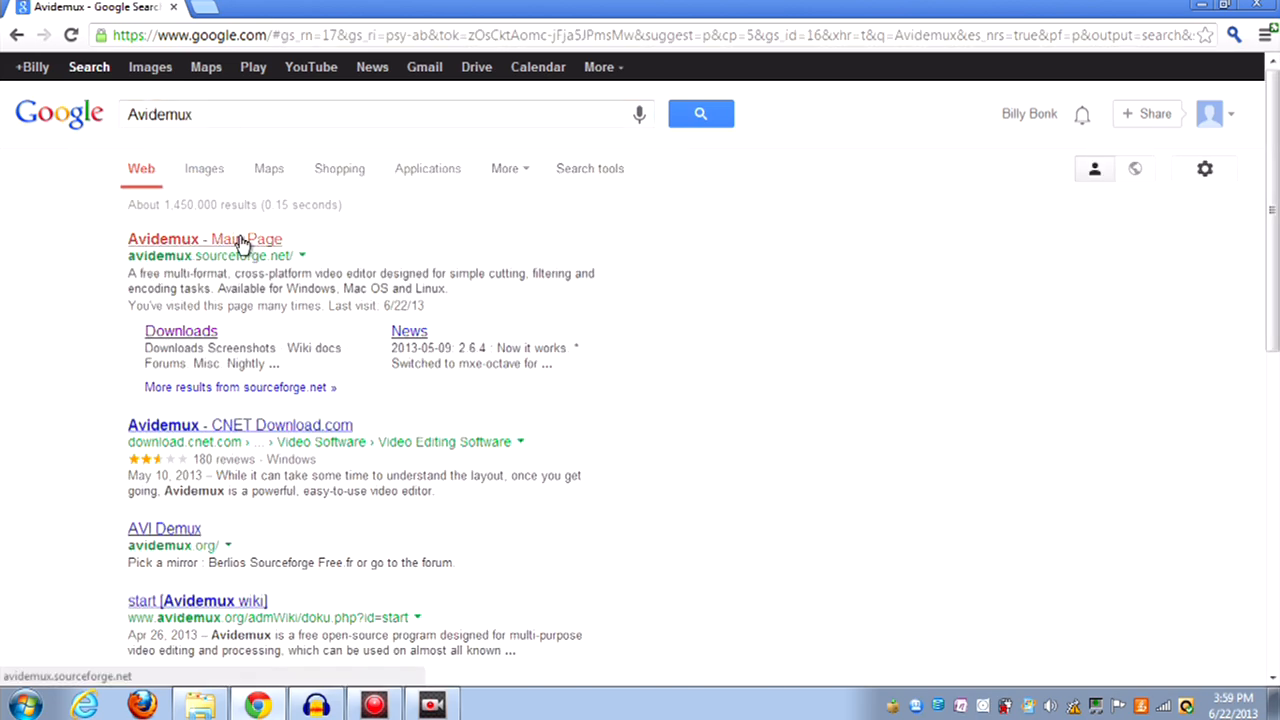
# Step: From the Avidemux main page, follow the SourceForge link for the Windows 2.6.4 installer
pyautogui.click(204, 238)
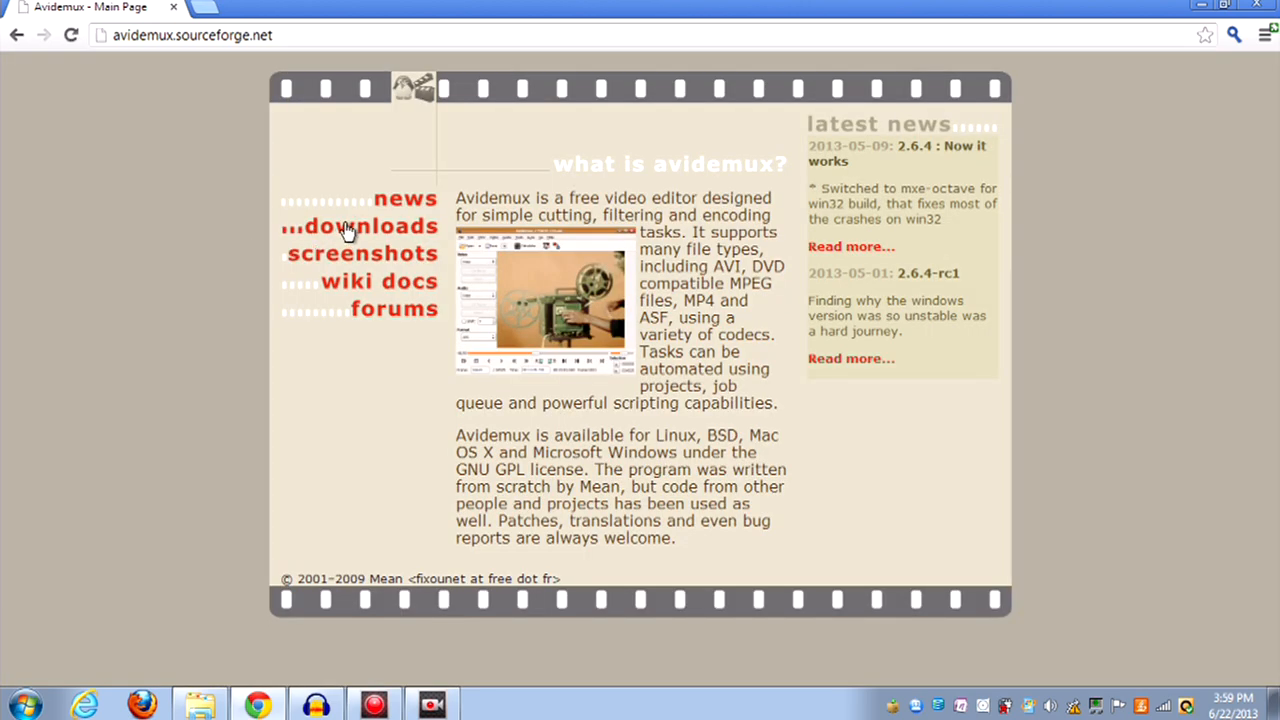
pyautogui.moveTo(423, 226)
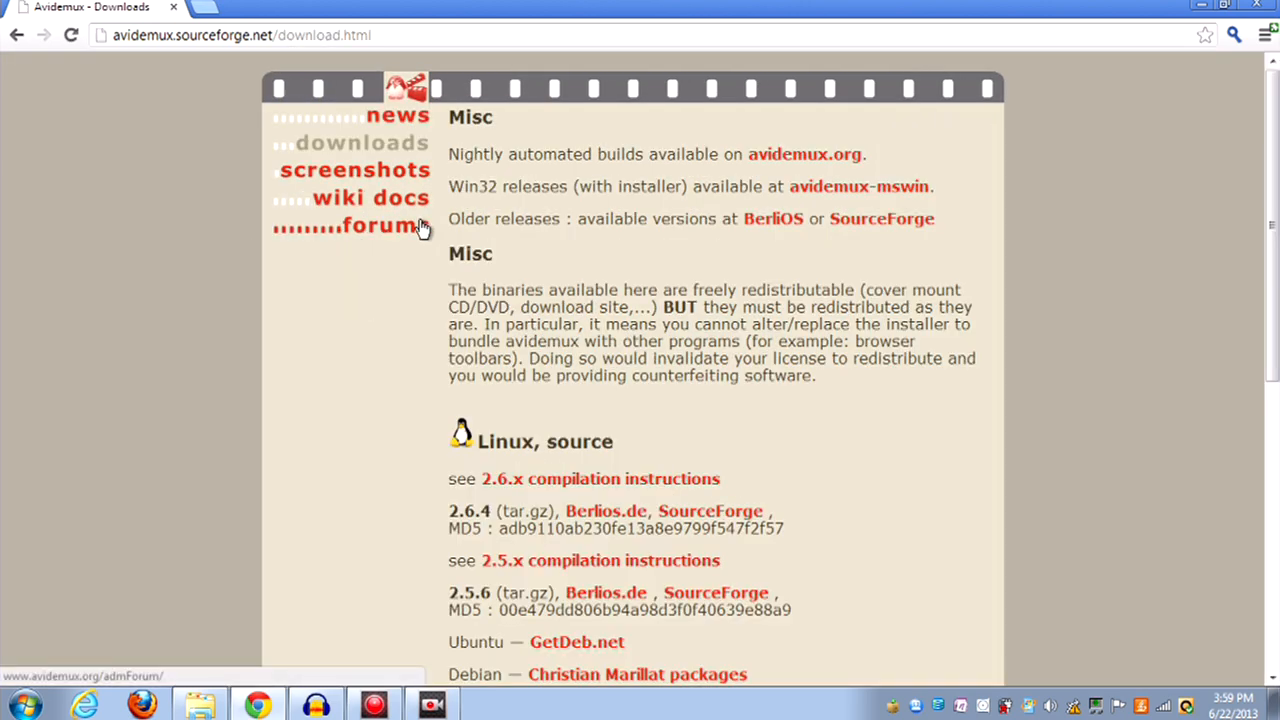
pyautogui.scroll(-3)
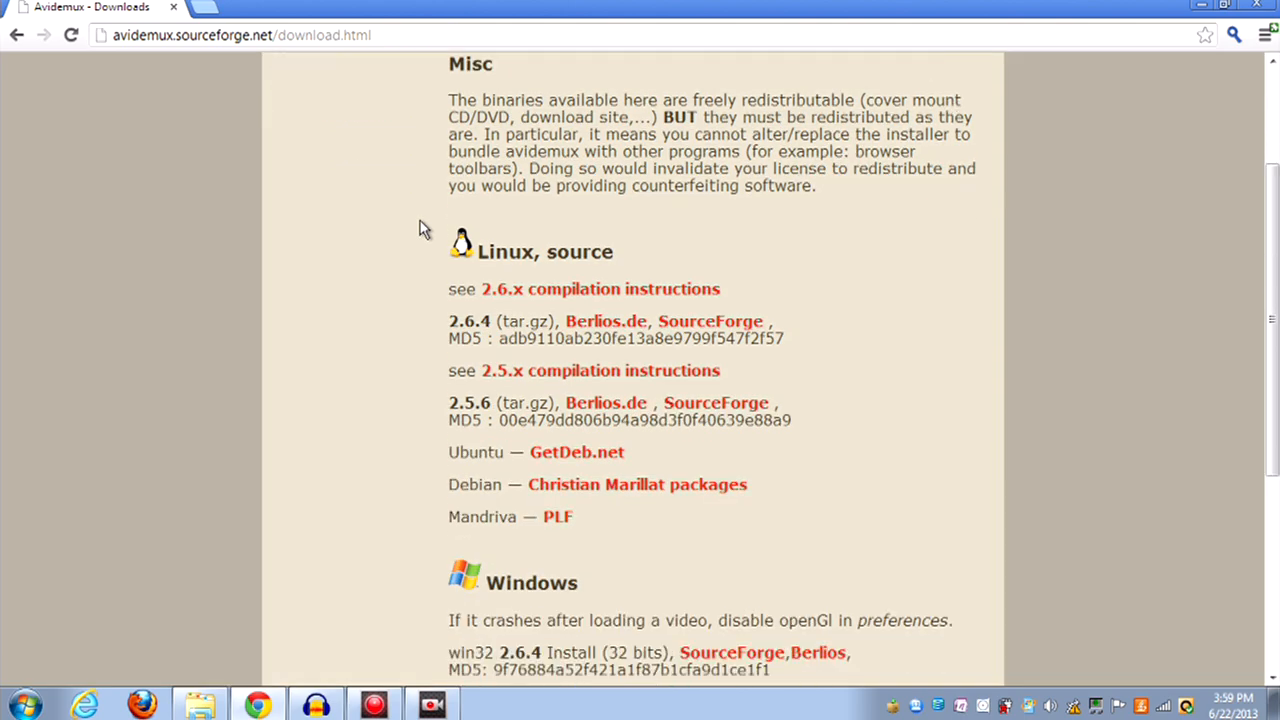
pyautogui.moveTo(519, 247)
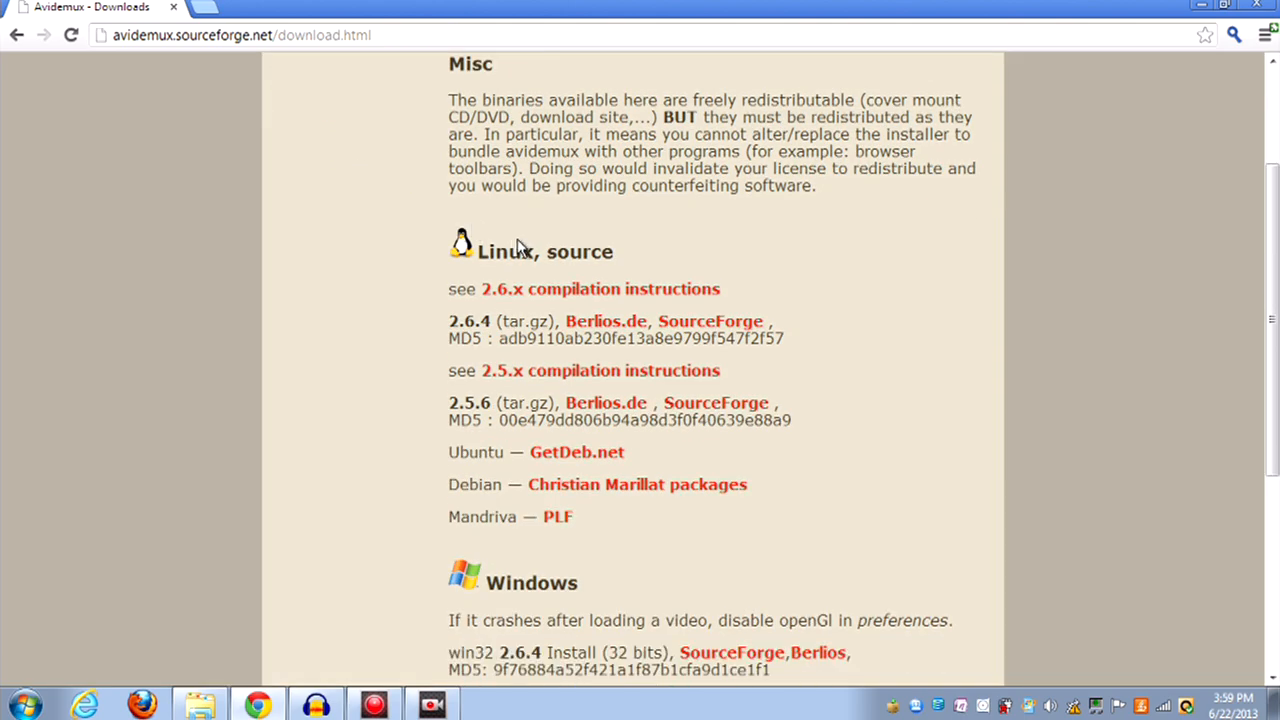
pyautogui.scroll(-3)
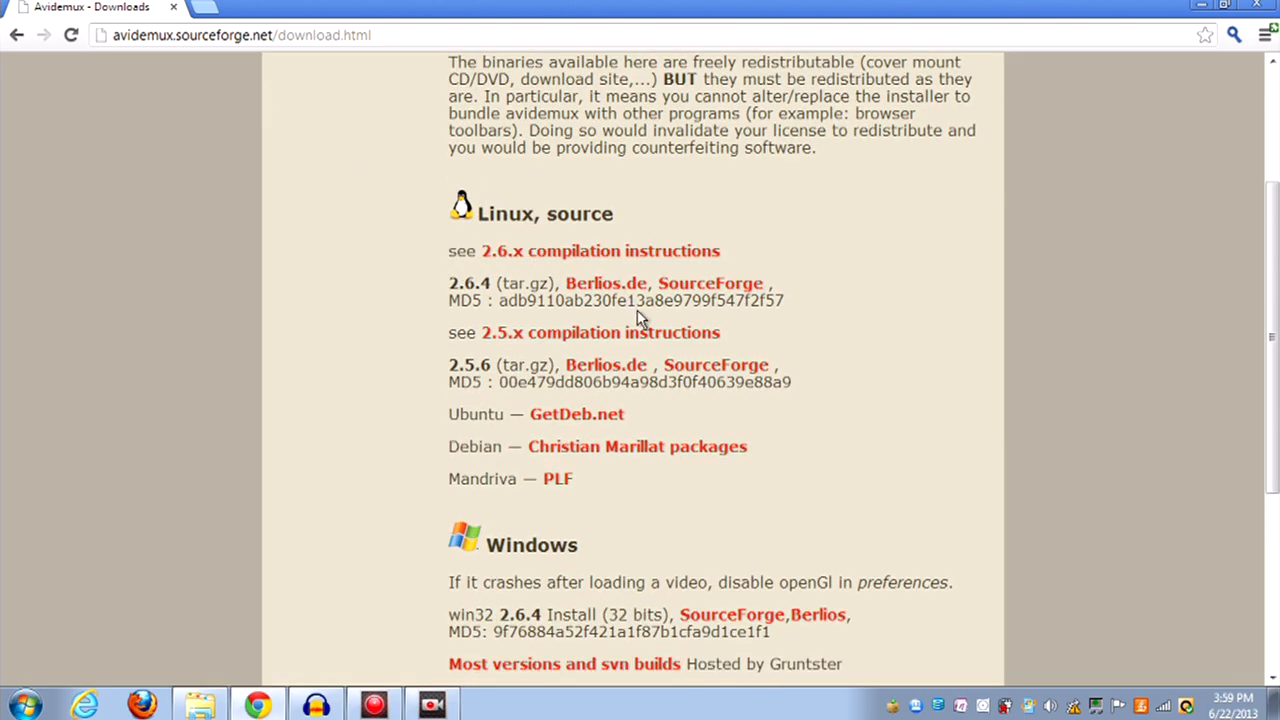
pyautogui.scroll(-3)
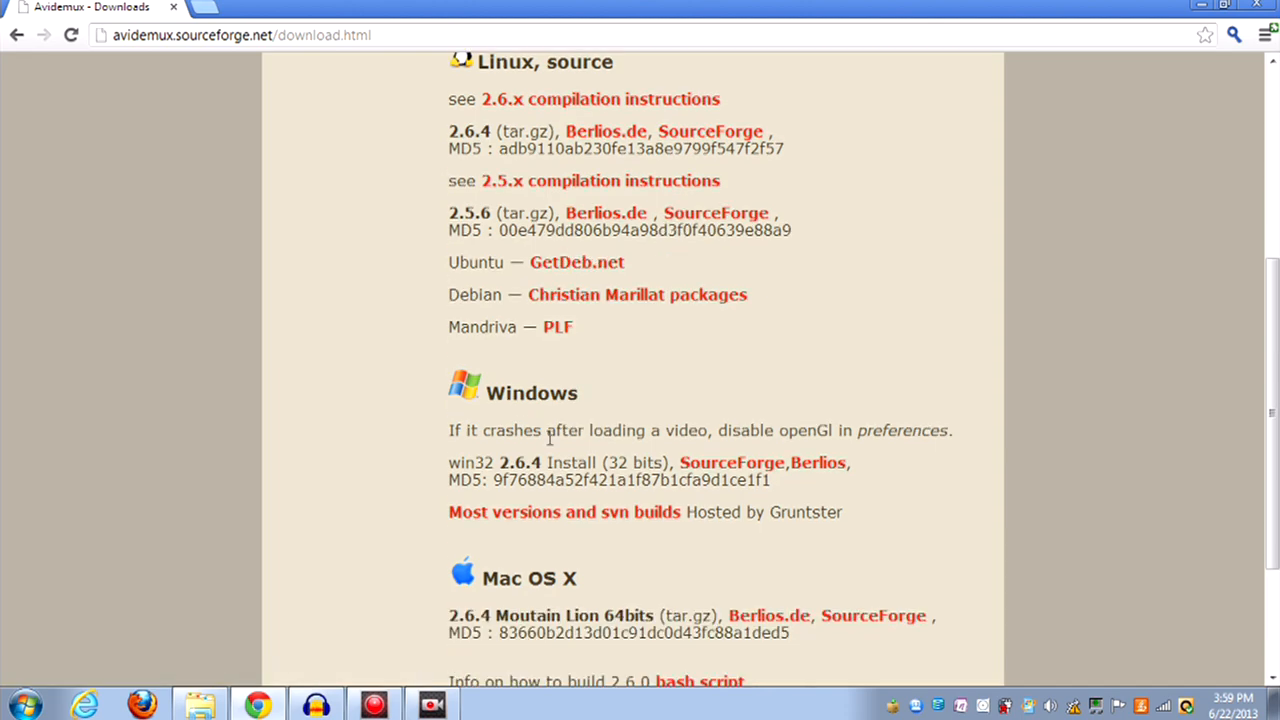
pyautogui.scroll(-3)
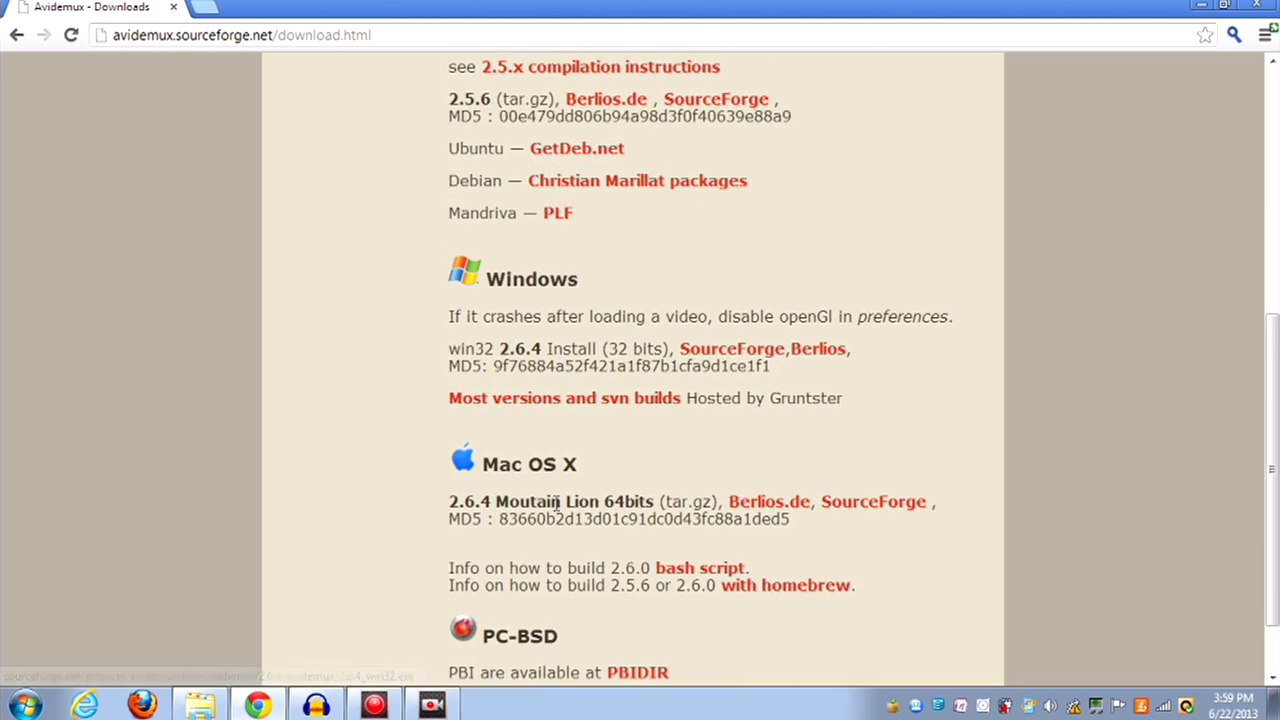
pyautogui.scroll(-3)
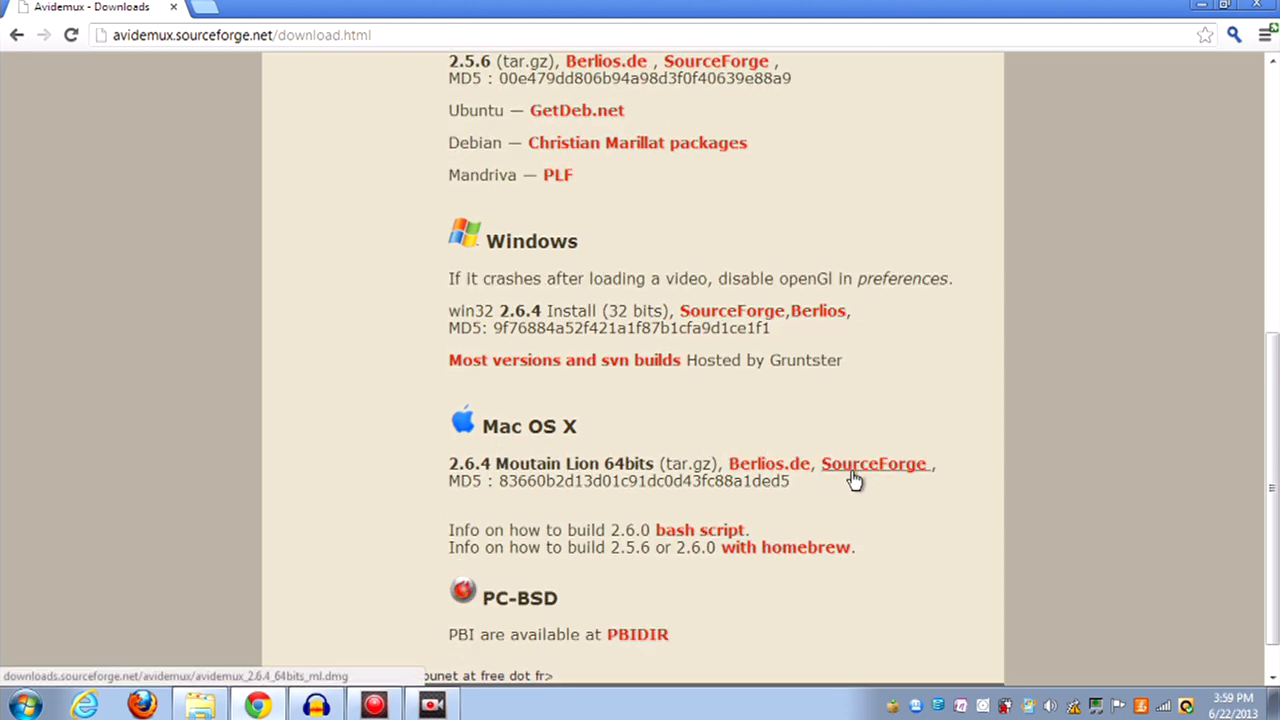
pyautogui.scroll(-3)
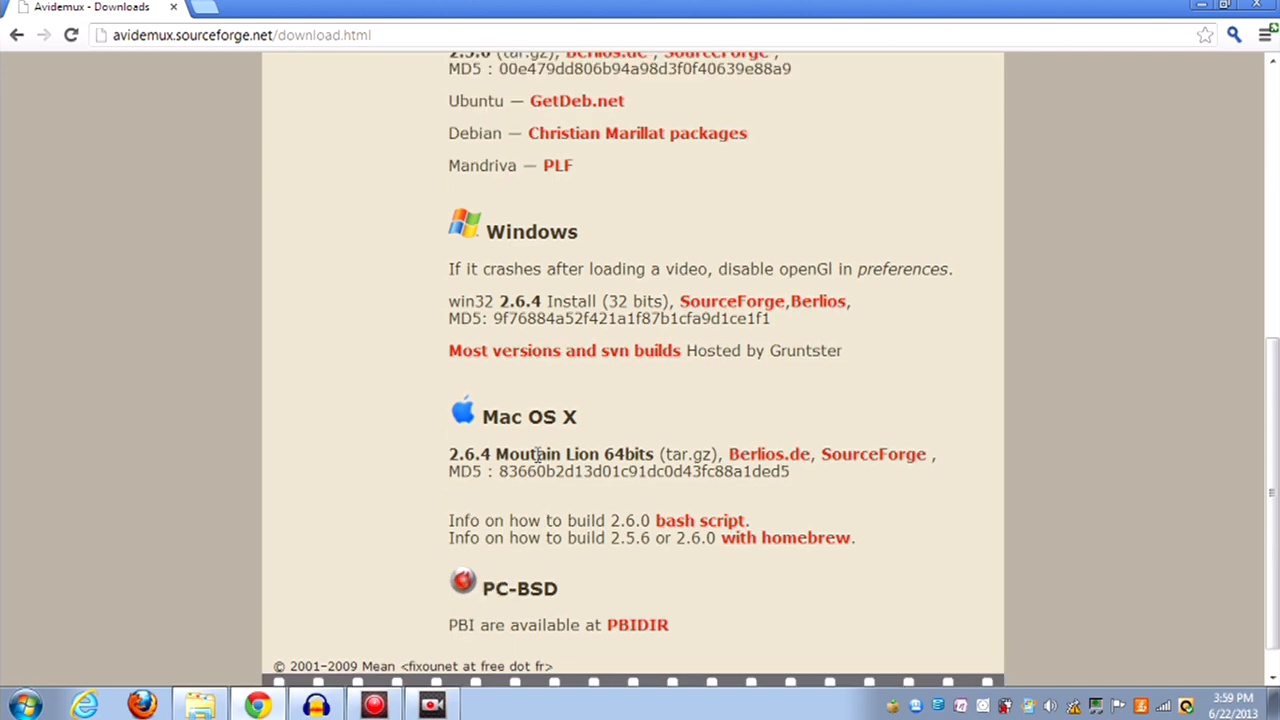
pyautogui.moveTo(729, 311)
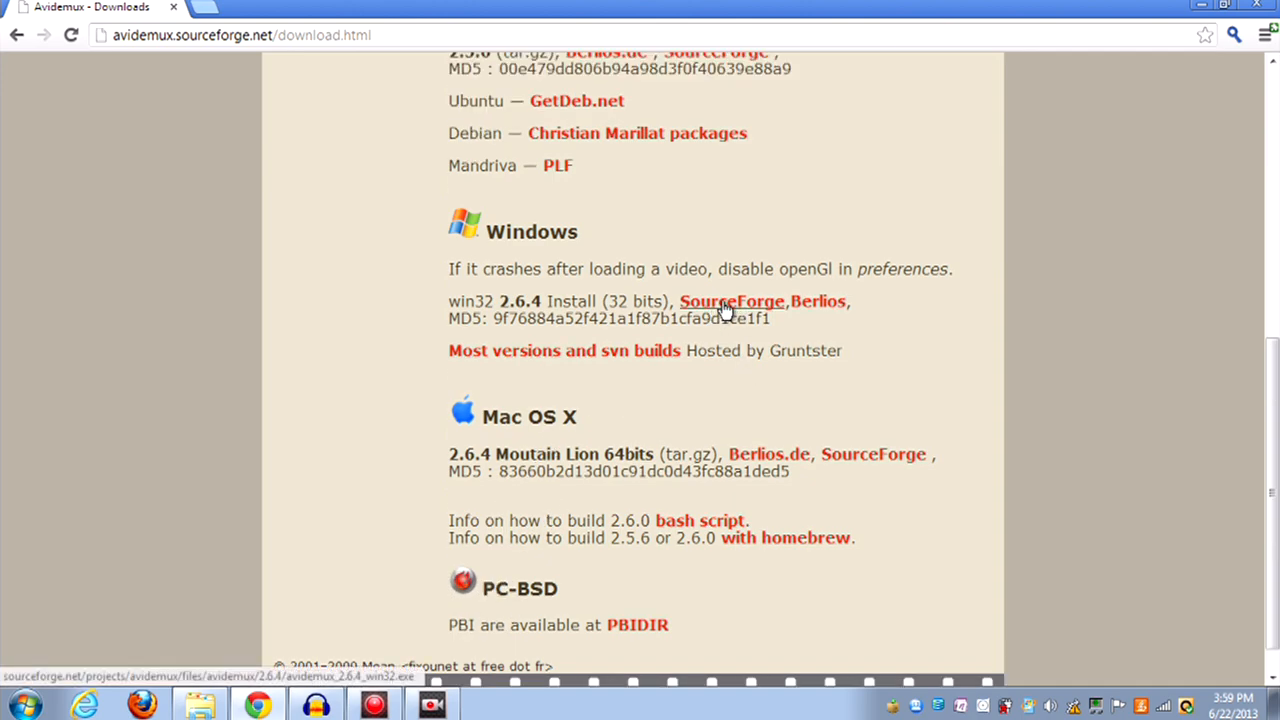
pyautogui.click(731, 301)
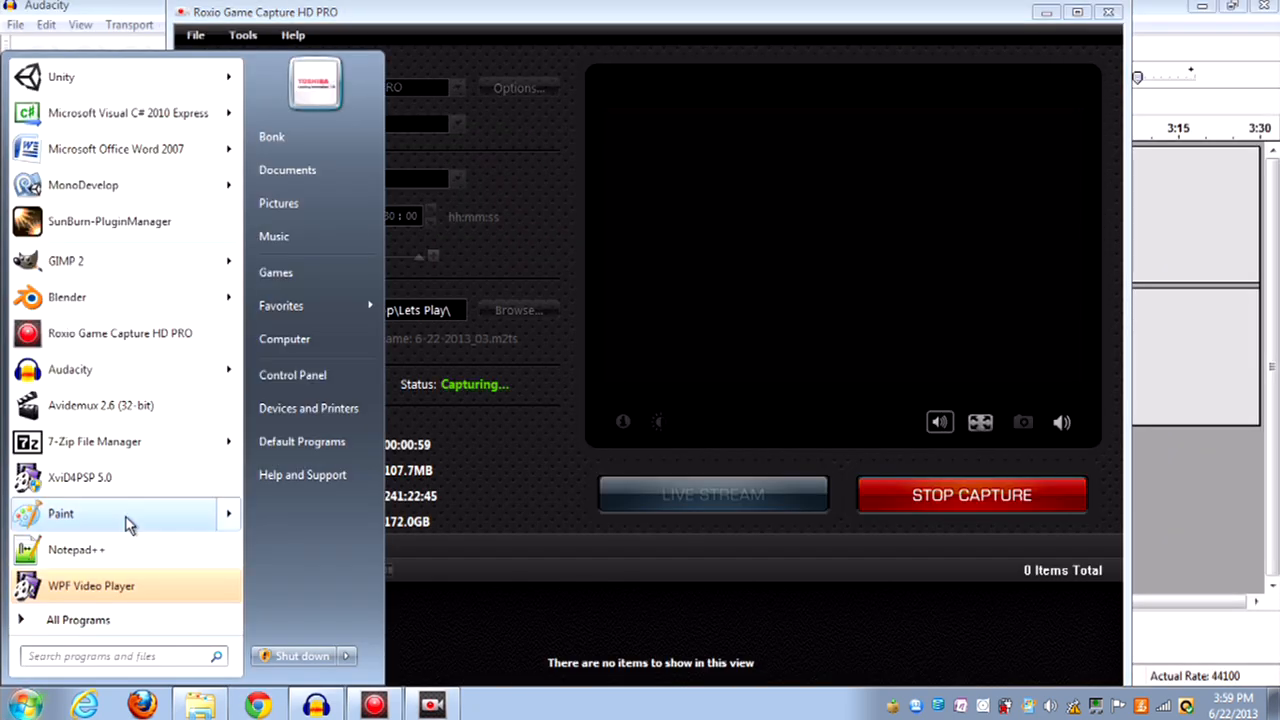
# Step: Launch Avidemux 2.6 from the All Programs list in the Start menu
pyautogui.click(78, 619)
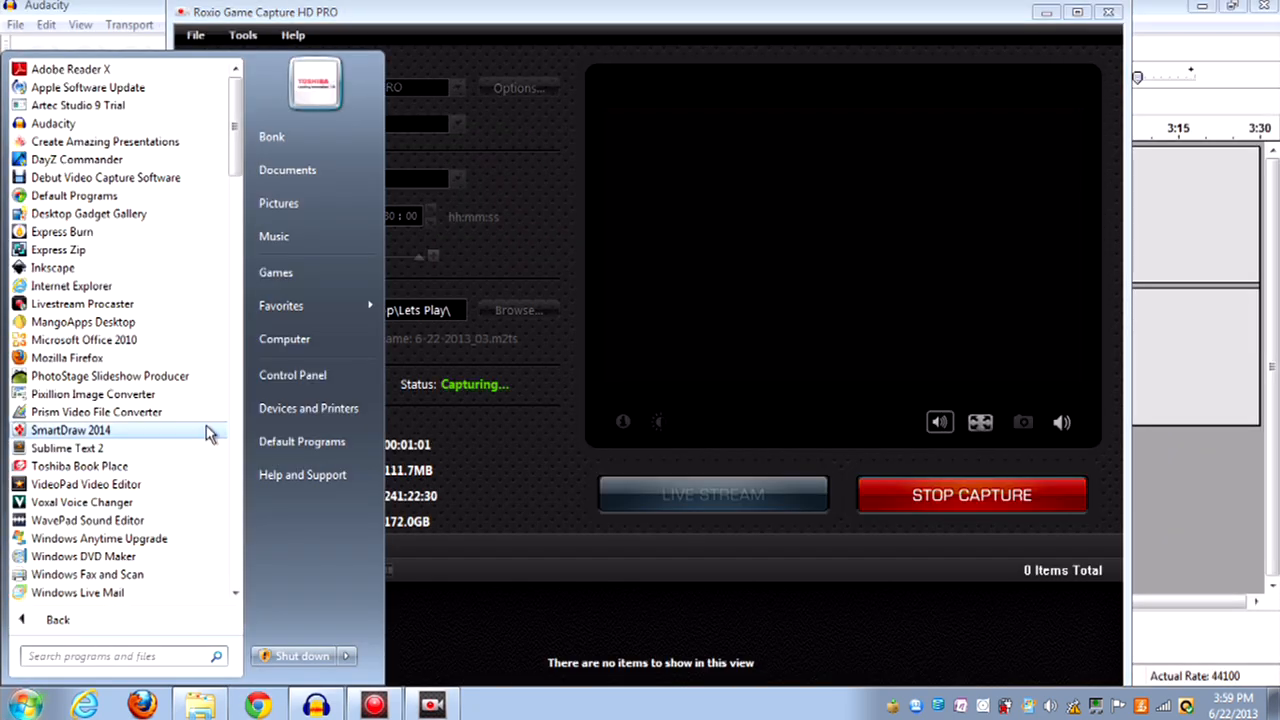
pyautogui.scroll(-3)
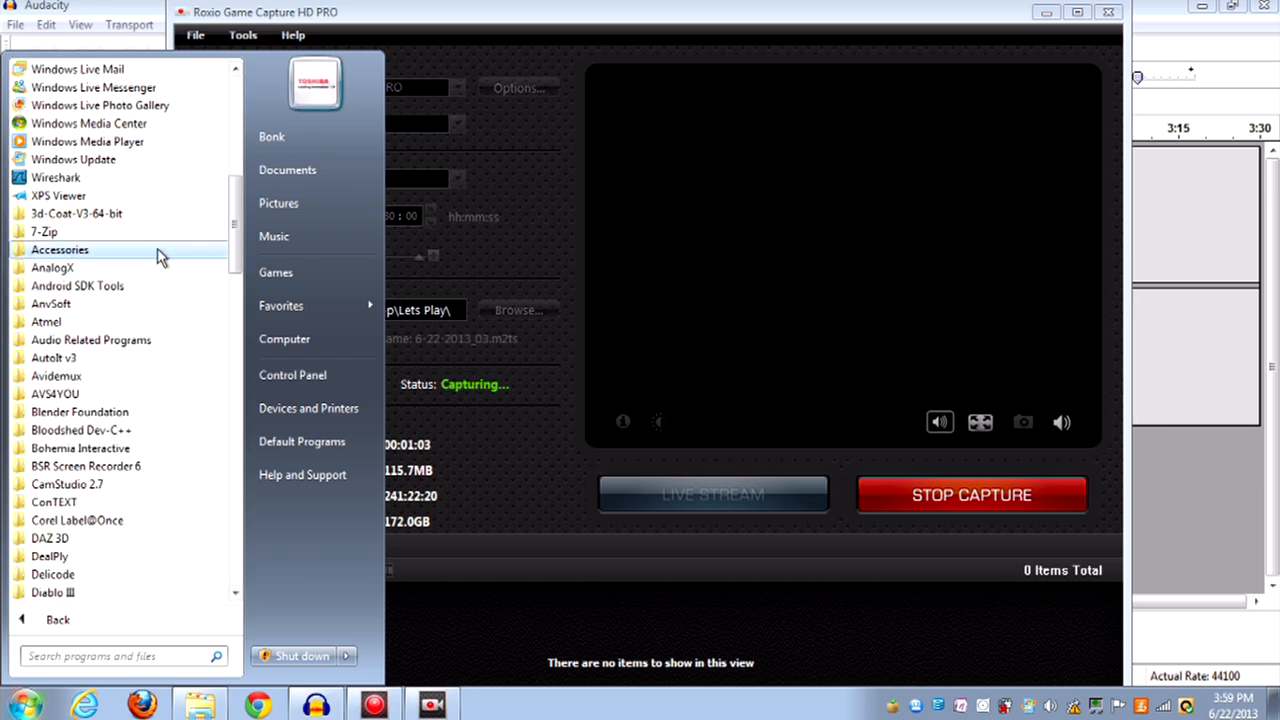
pyautogui.click(56, 375)
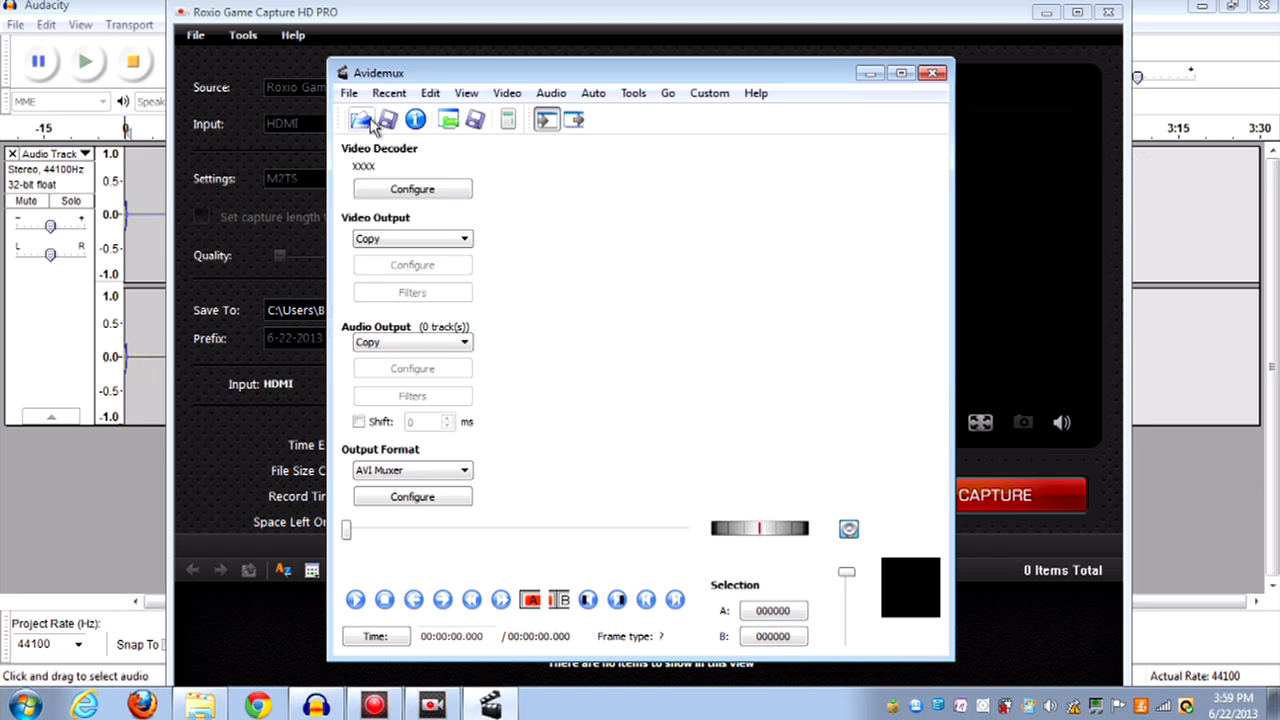
# Step: Load the Minecraft recording Production 1.mp4 from Lets Play > Minecraft
pyautogui.click(361, 119)
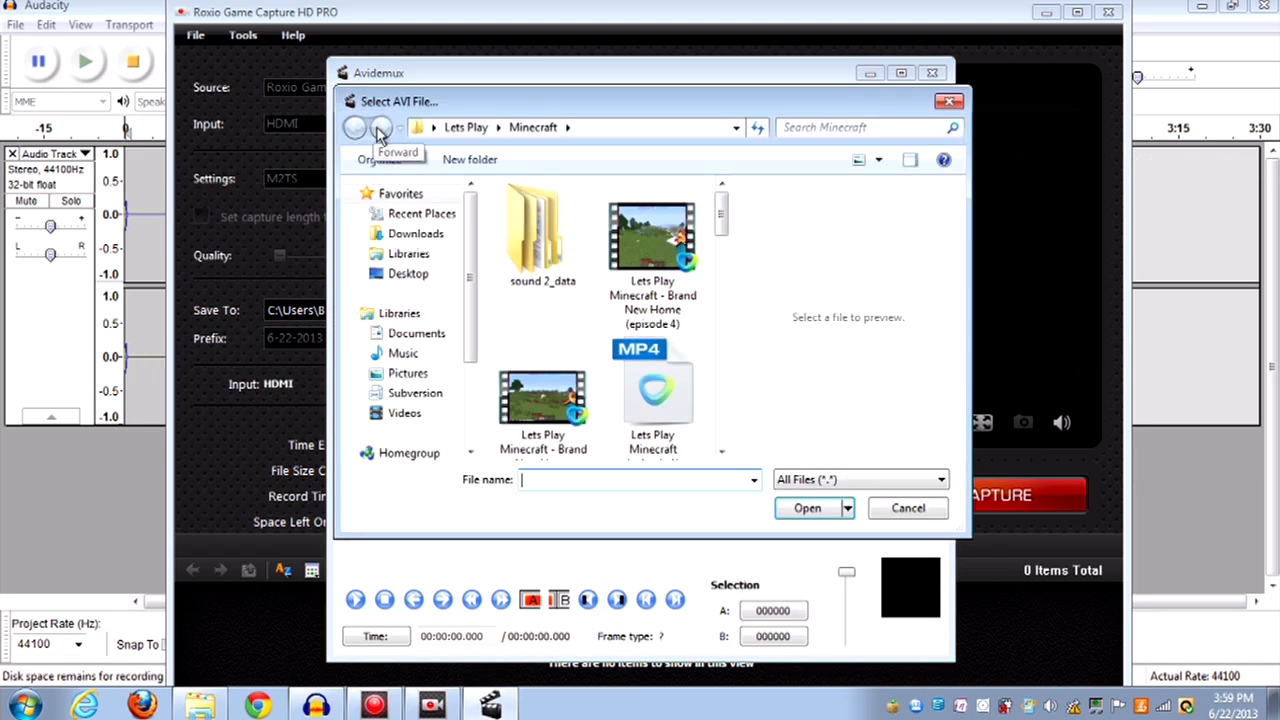
pyautogui.scroll(-3)
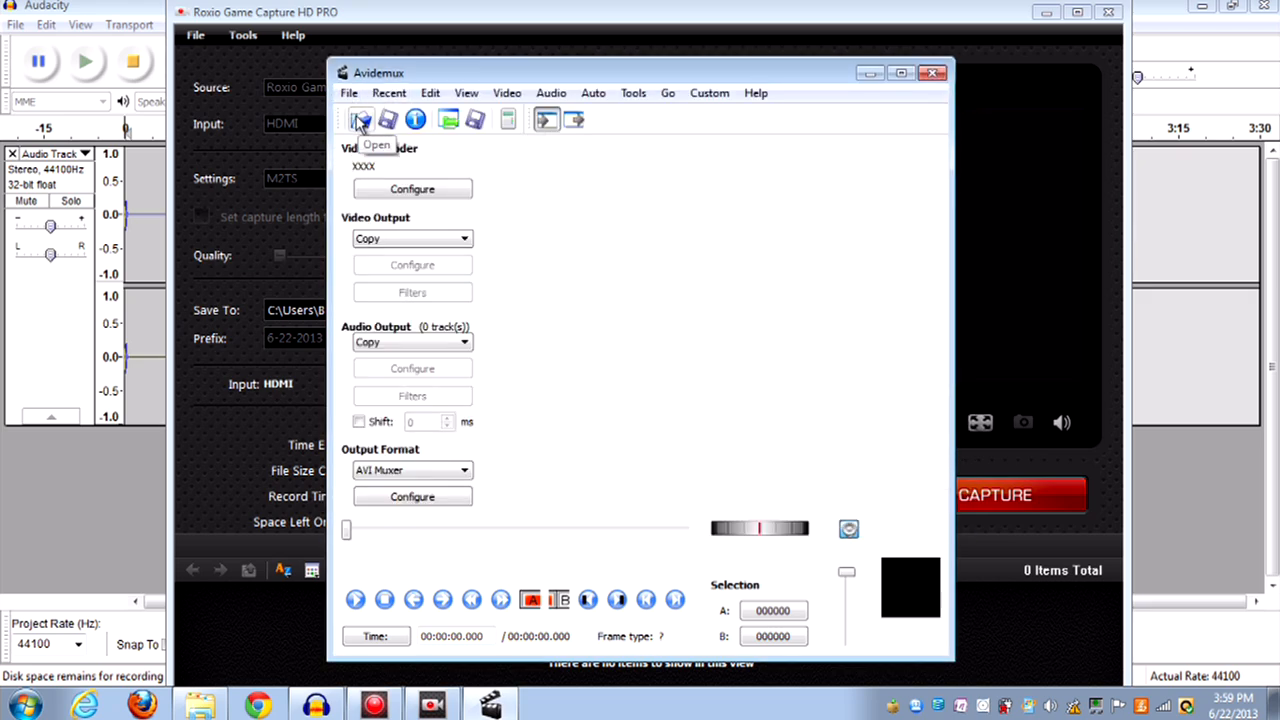
pyautogui.click(360, 119)
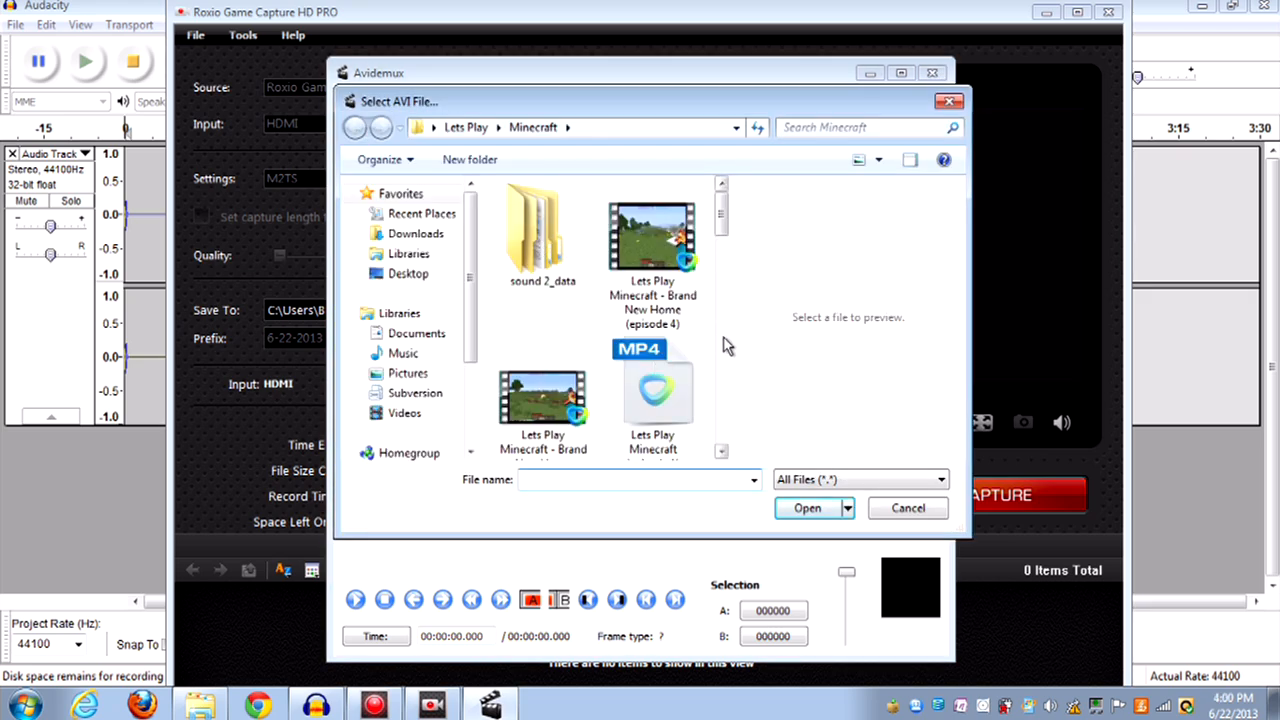
pyautogui.scroll(-3)
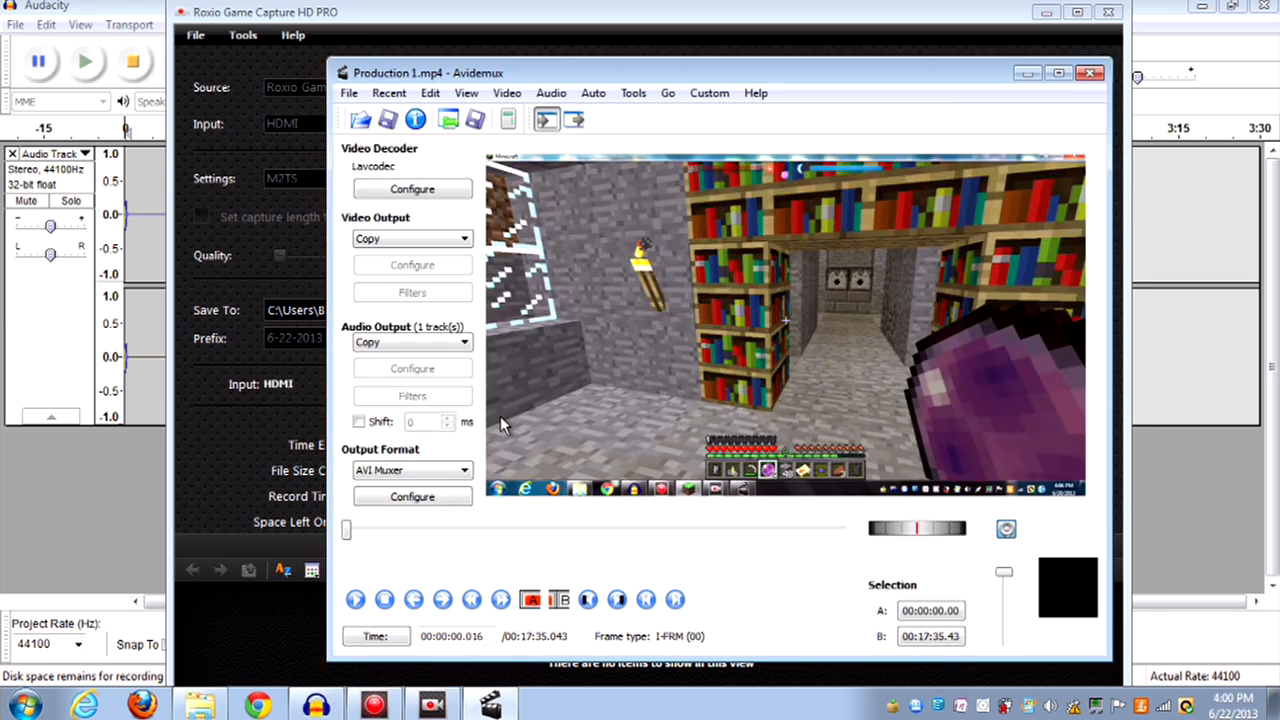
pyautogui.moveTo(680, 511)
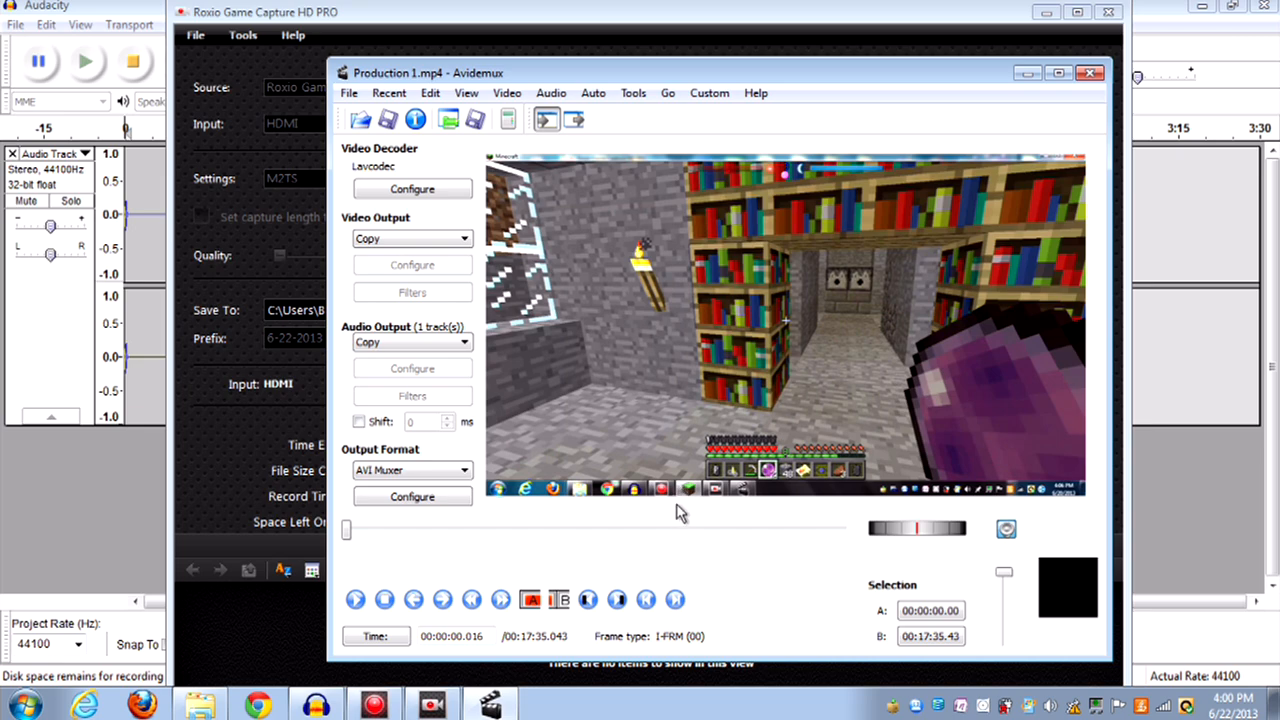
pyautogui.moveTo(642, 165)
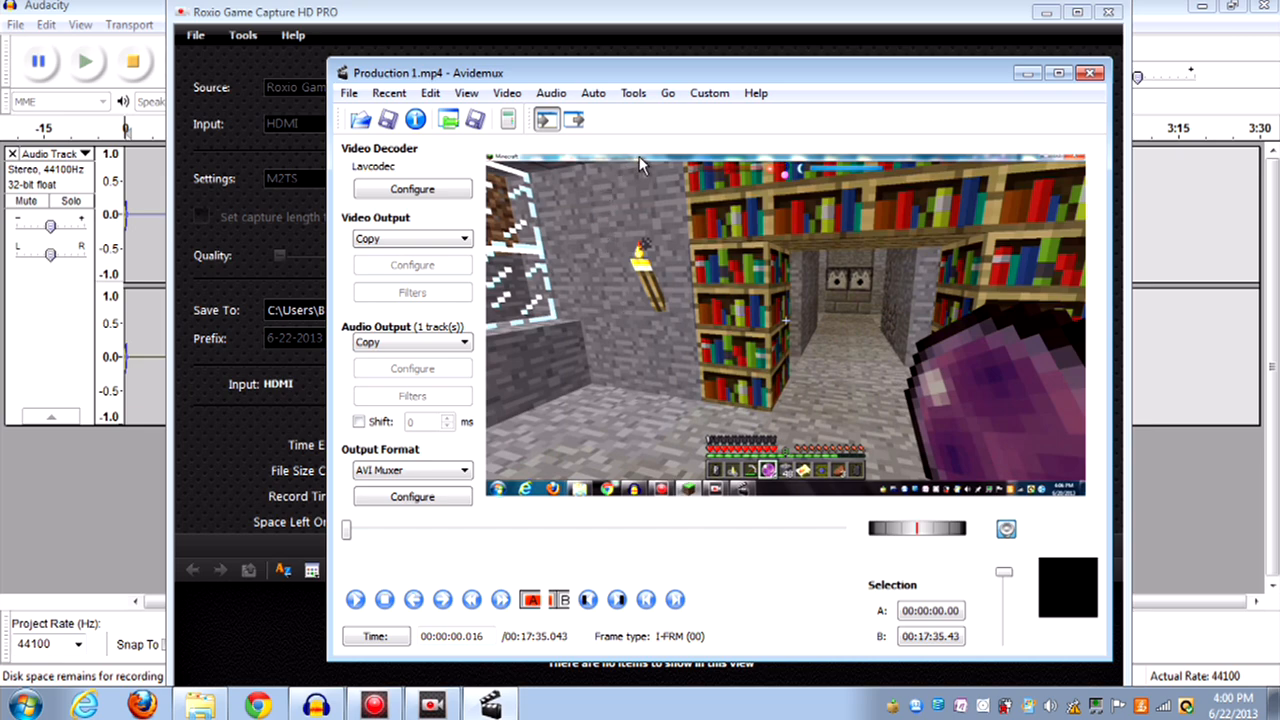
pyautogui.moveTo(622, 177)
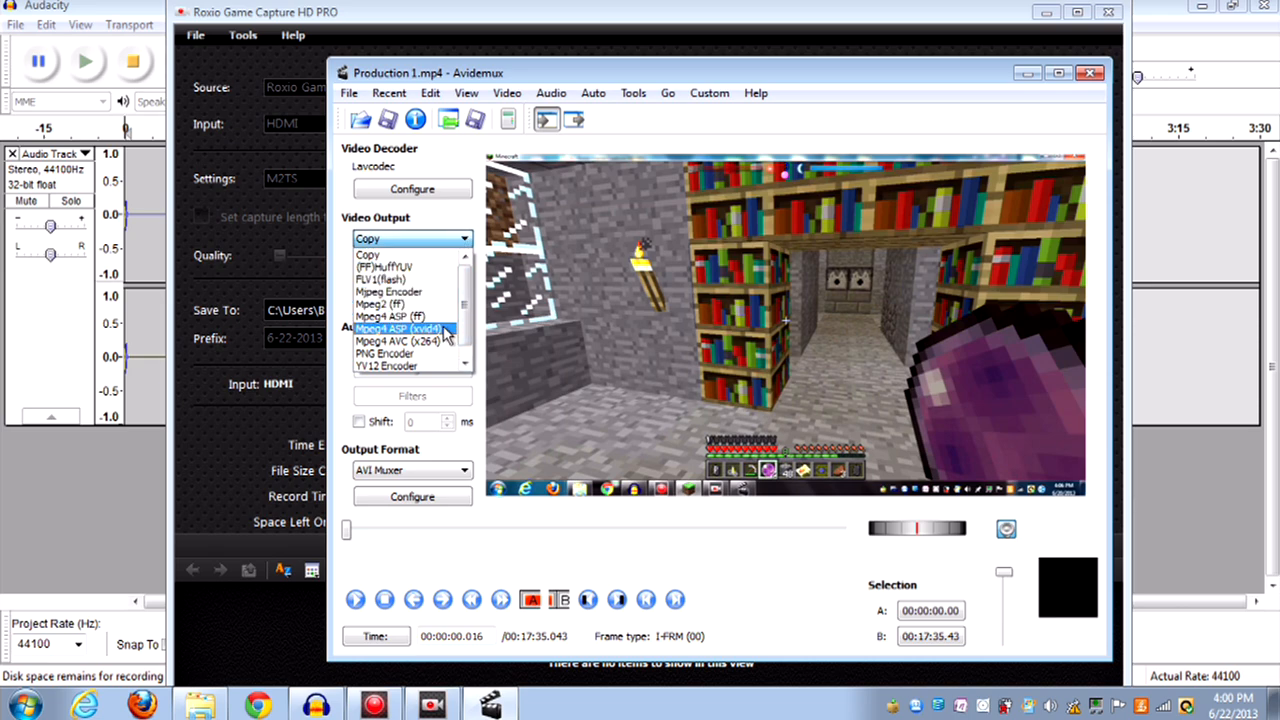
# Step: Switch the video output encoder from Copy to Mpeg4 ASP (xvid4)
pyautogui.click(398, 328)
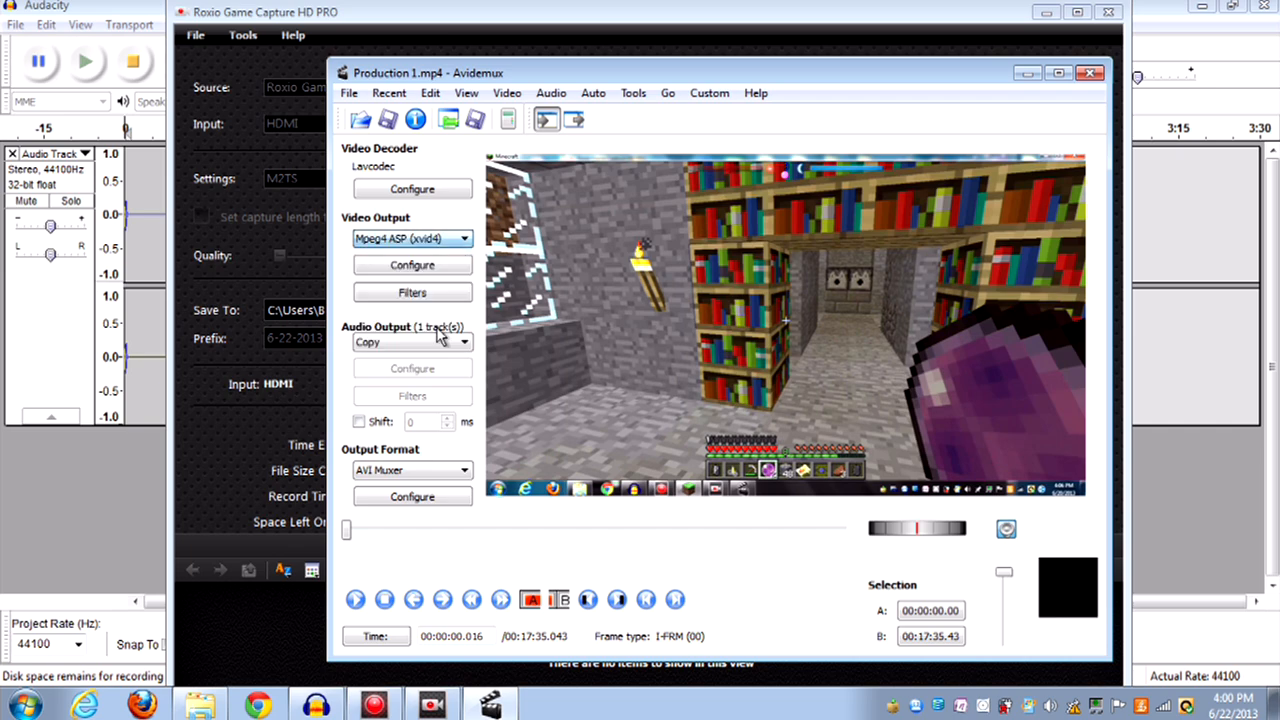
pyautogui.moveTo(397, 293)
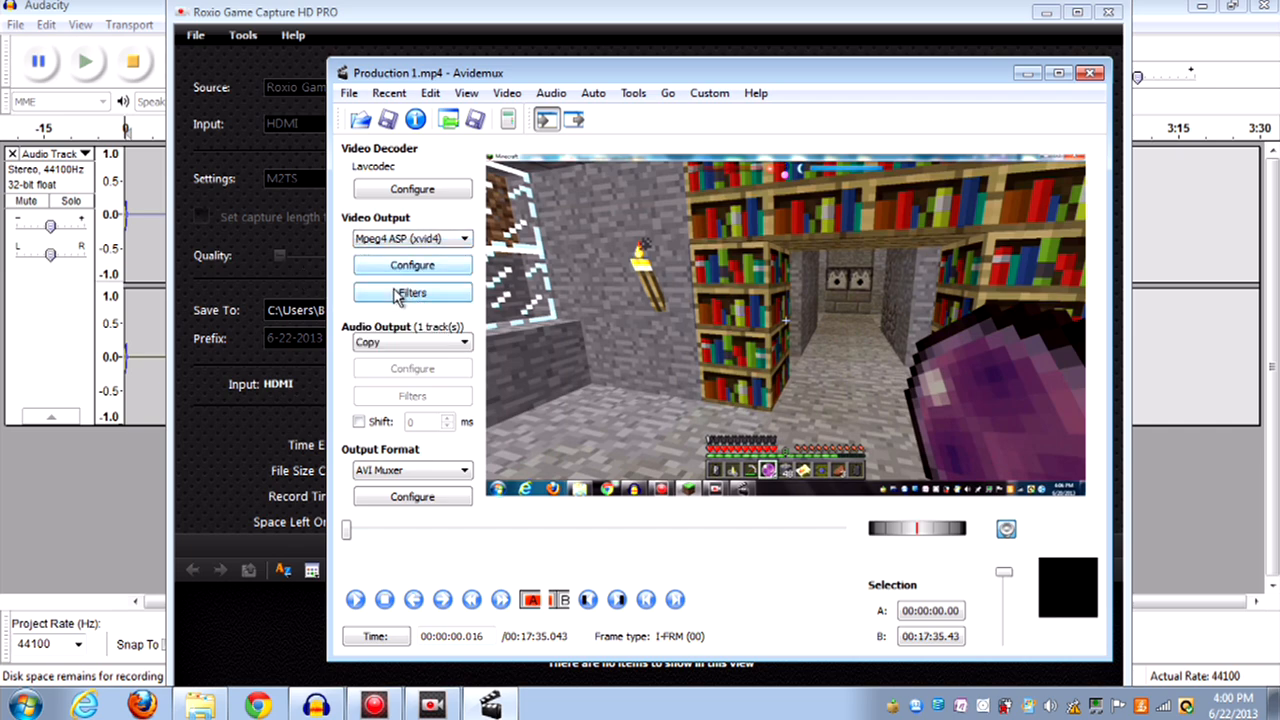
# Step: Add a crop filter trimming the video from 1280x720 to 1280x672
pyautogui.click(412, 292)
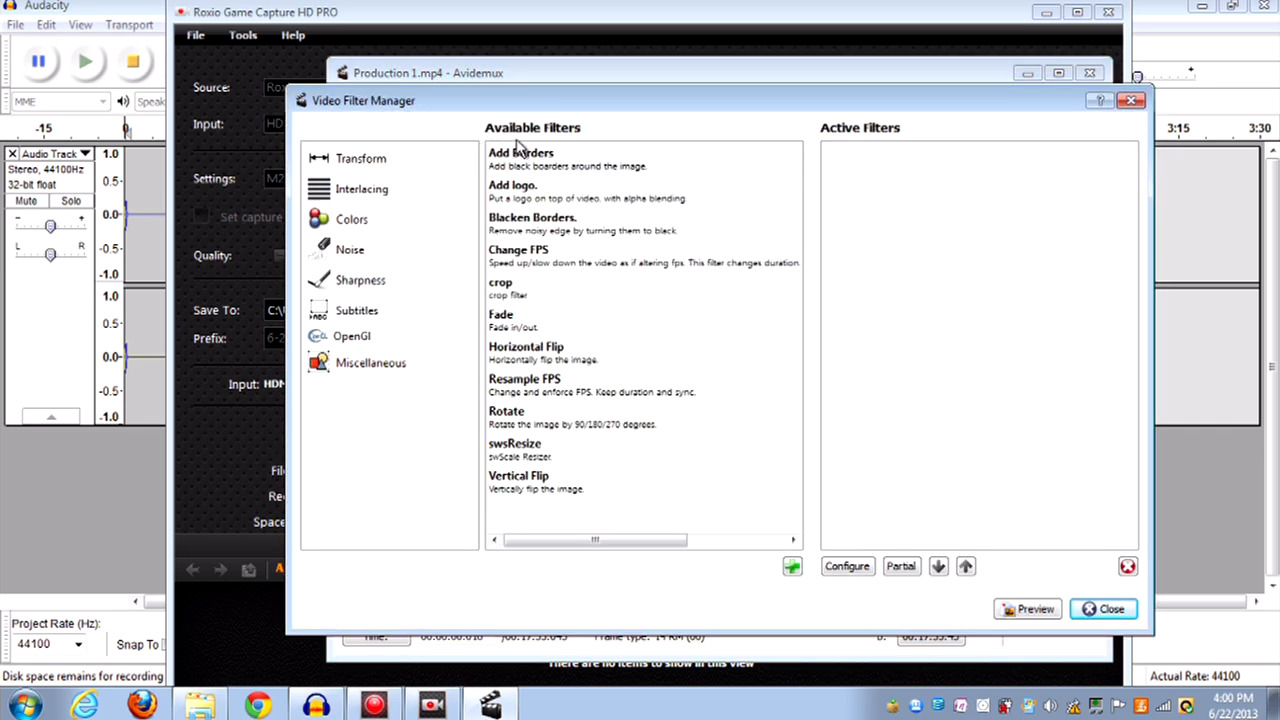
pyautogui.moveTo(528, 283)
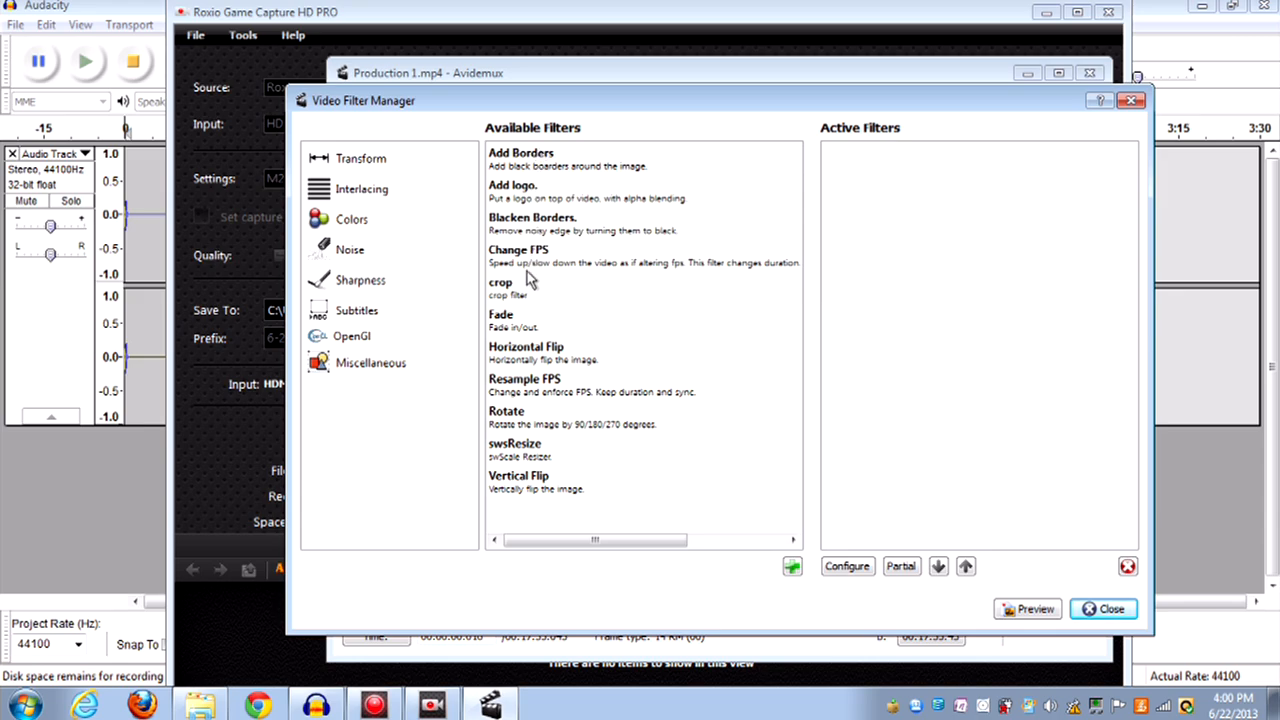
pyautogui.click(500, 288)
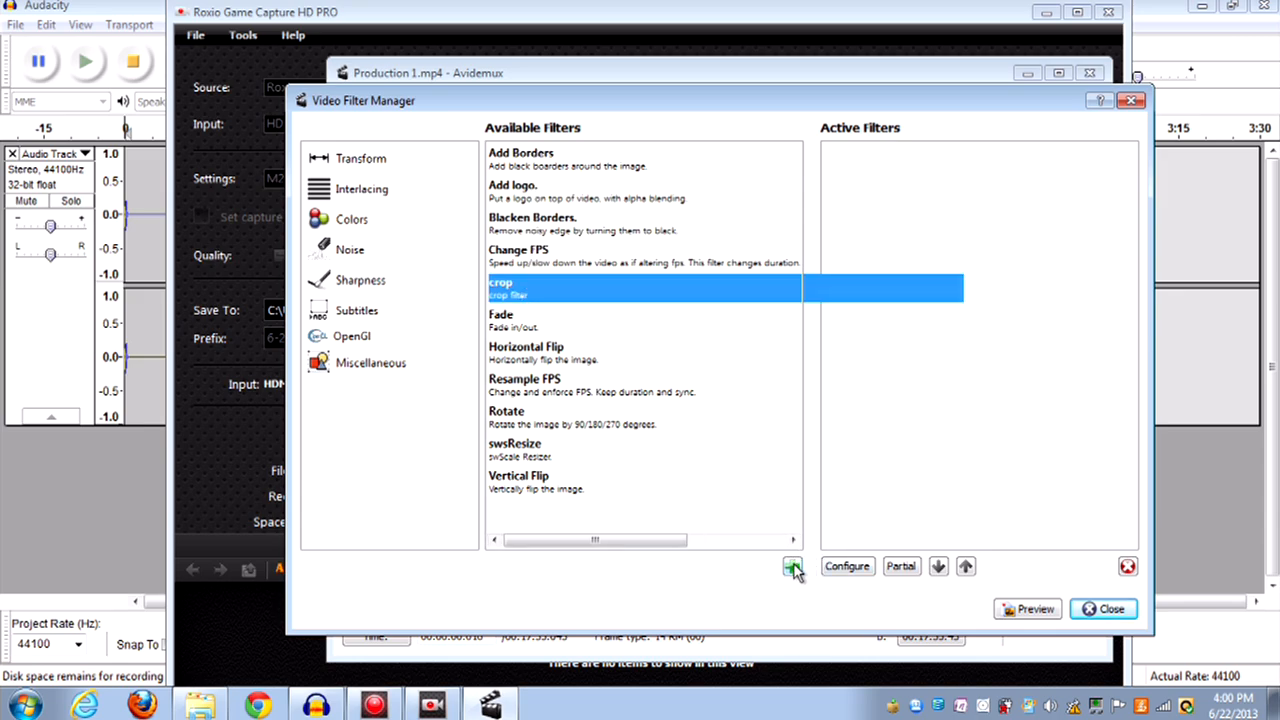
pyautogui.click(792, 566)
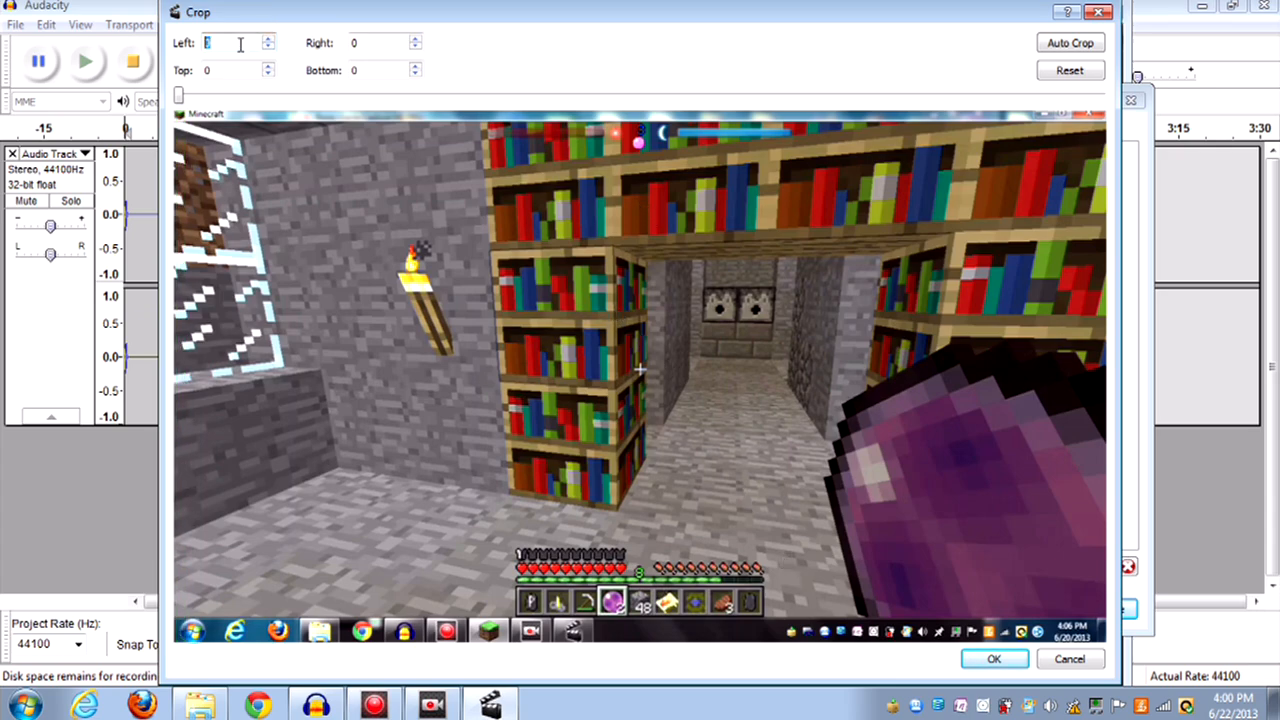
pyautogui.click(225, 70)
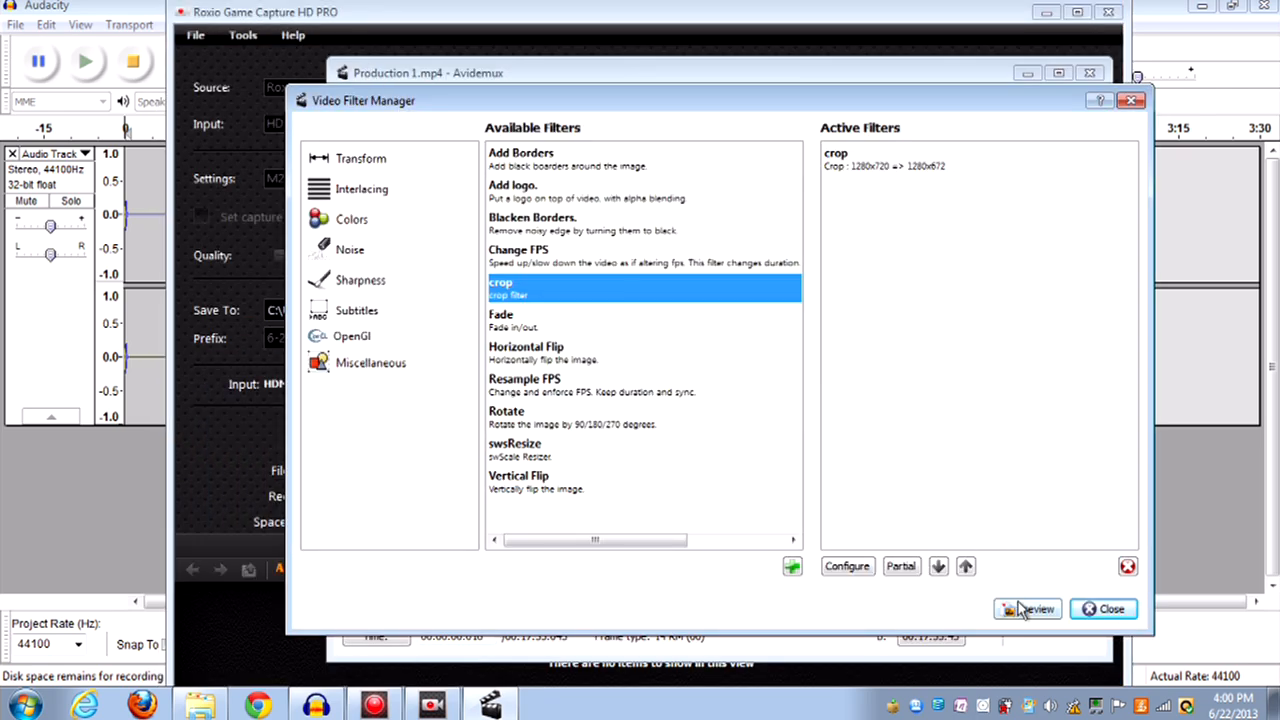
pyautogui.click(1028, 608)
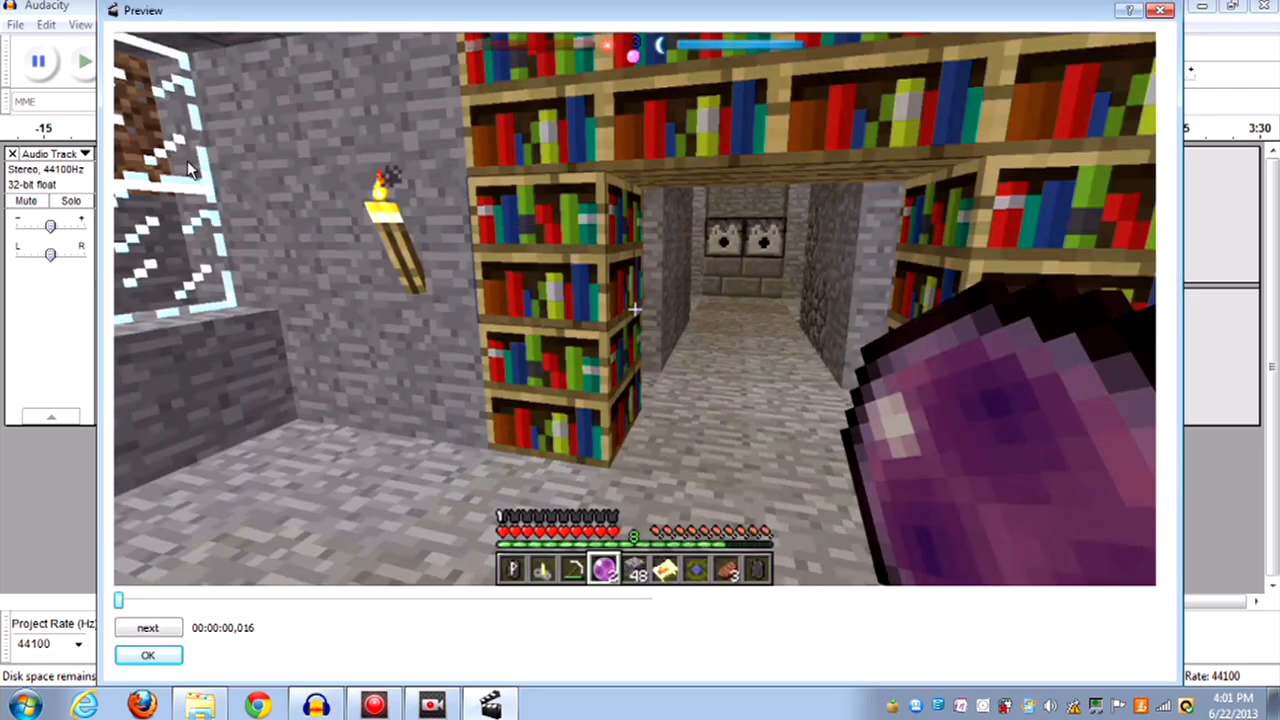
pyautogui.moveTo(938, 58)
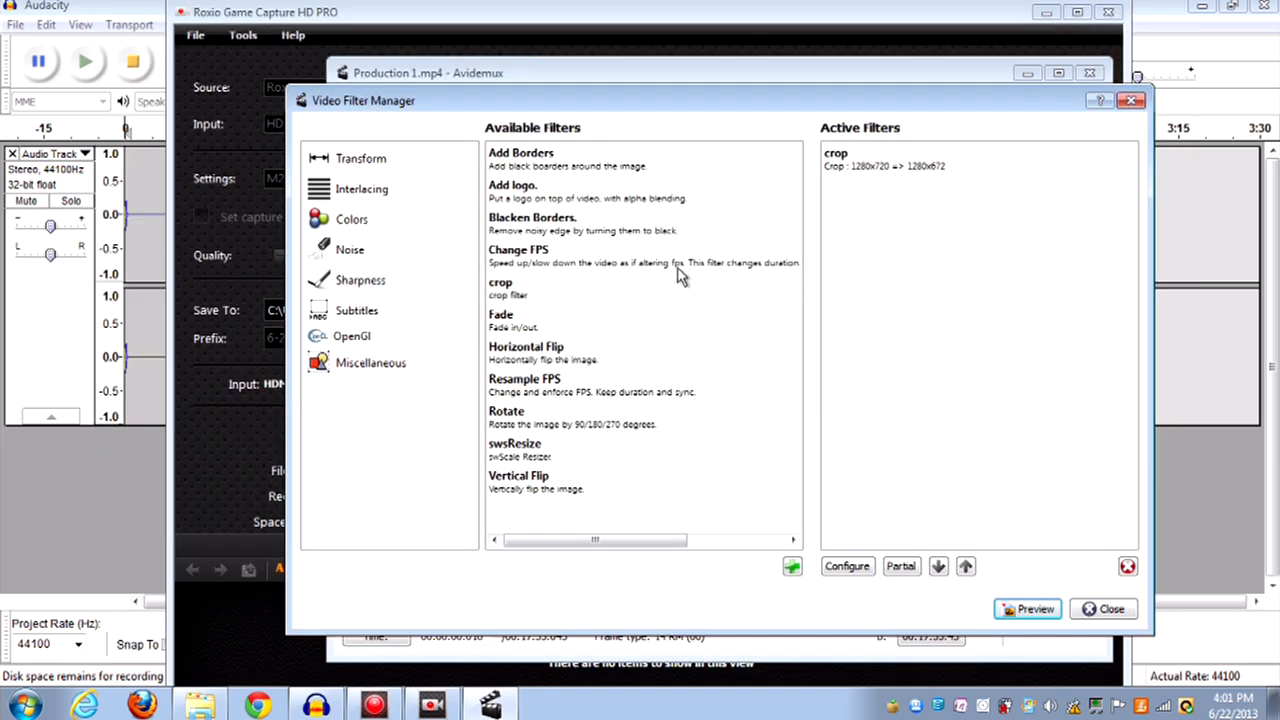
pyautogui.moveTo(610, 358)
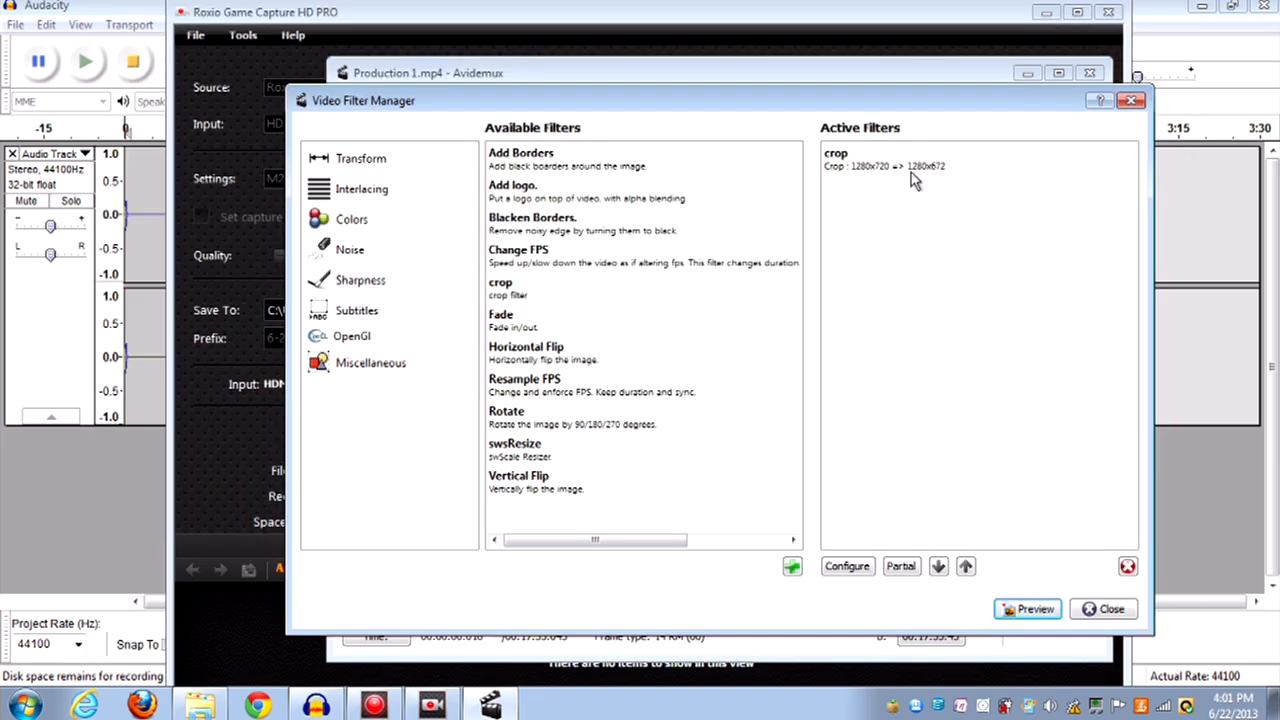
pyautogui.moveTo(890, 187)
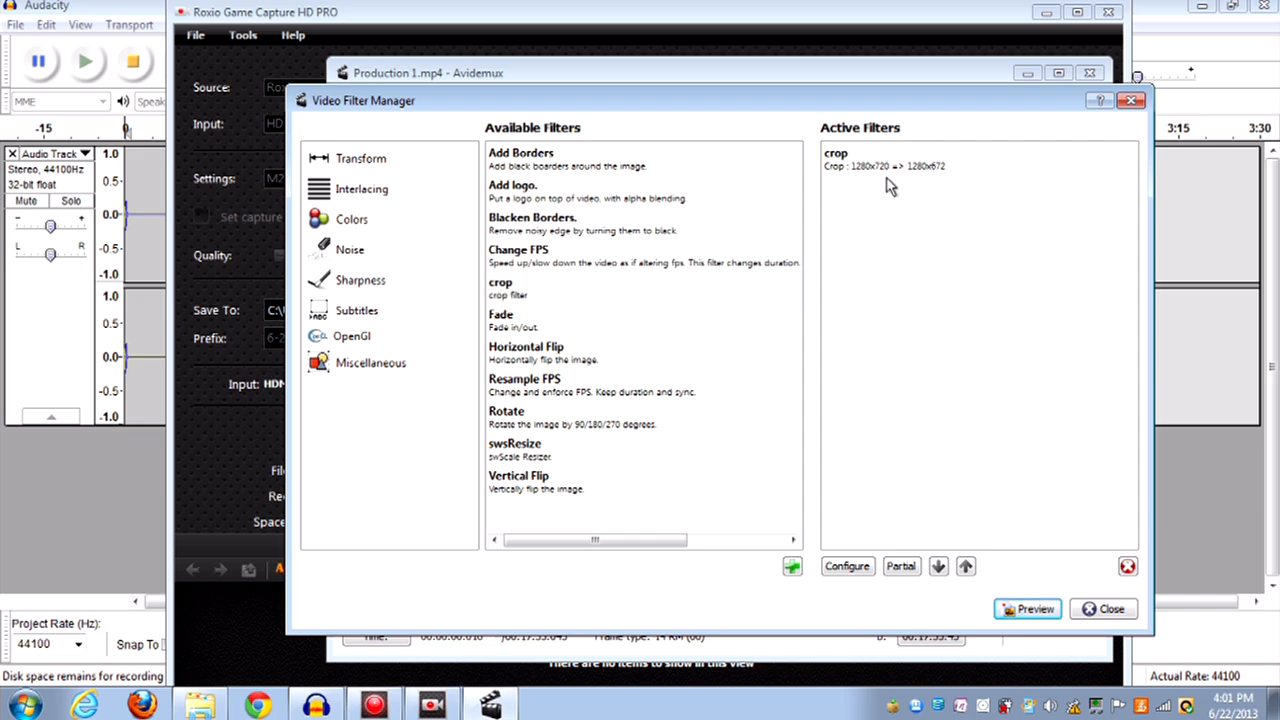
pyautogui.moveTo(865, 184)
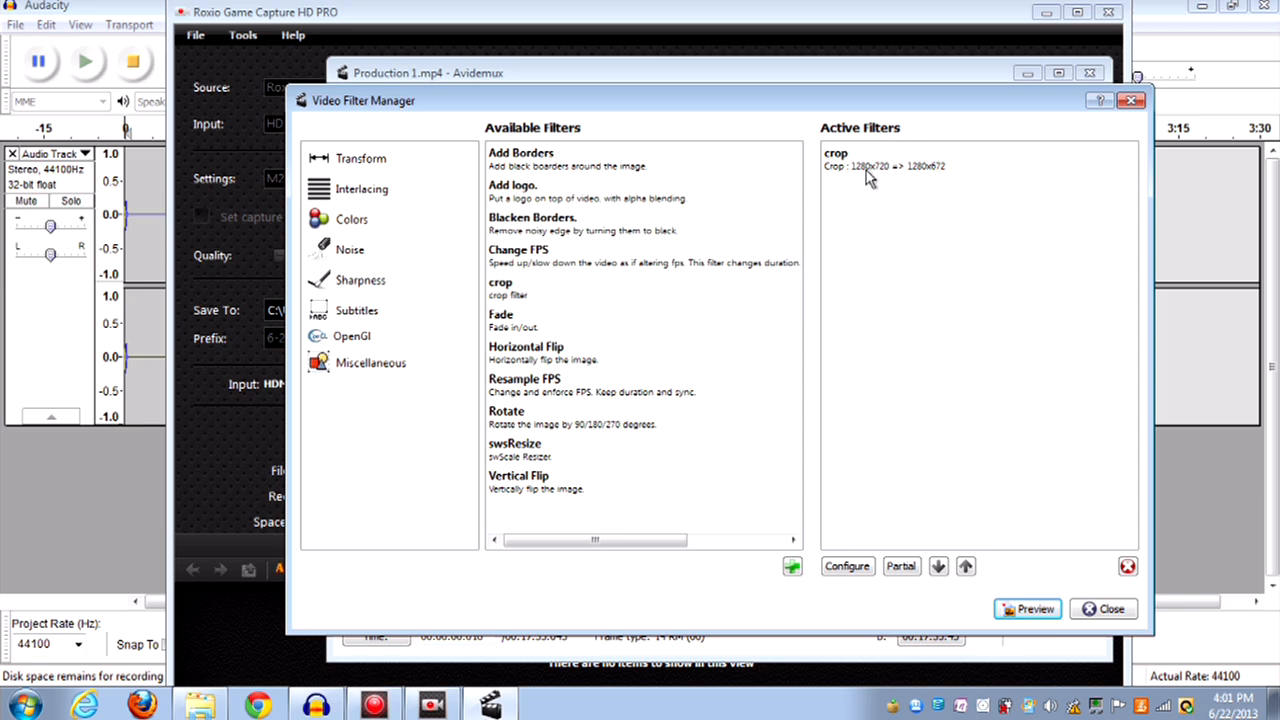
pyautogui.moveTo(892, 180)
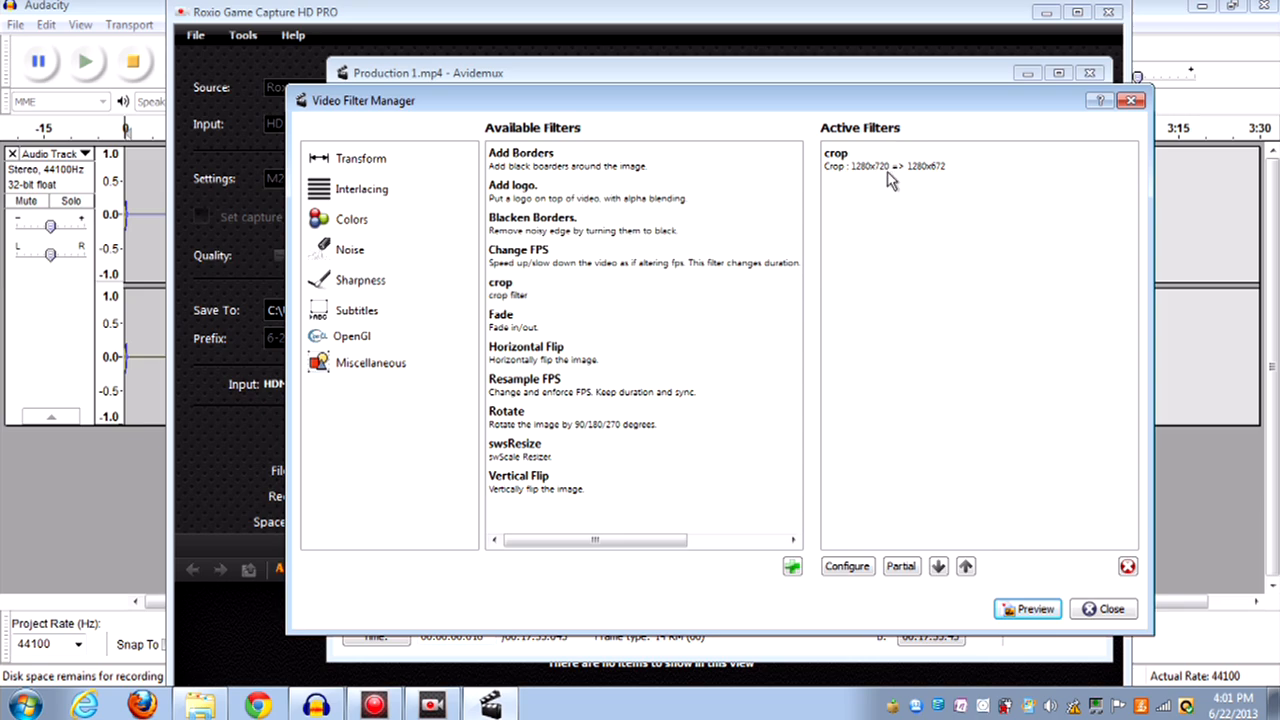
pyautogui.moveTo(930, 175)
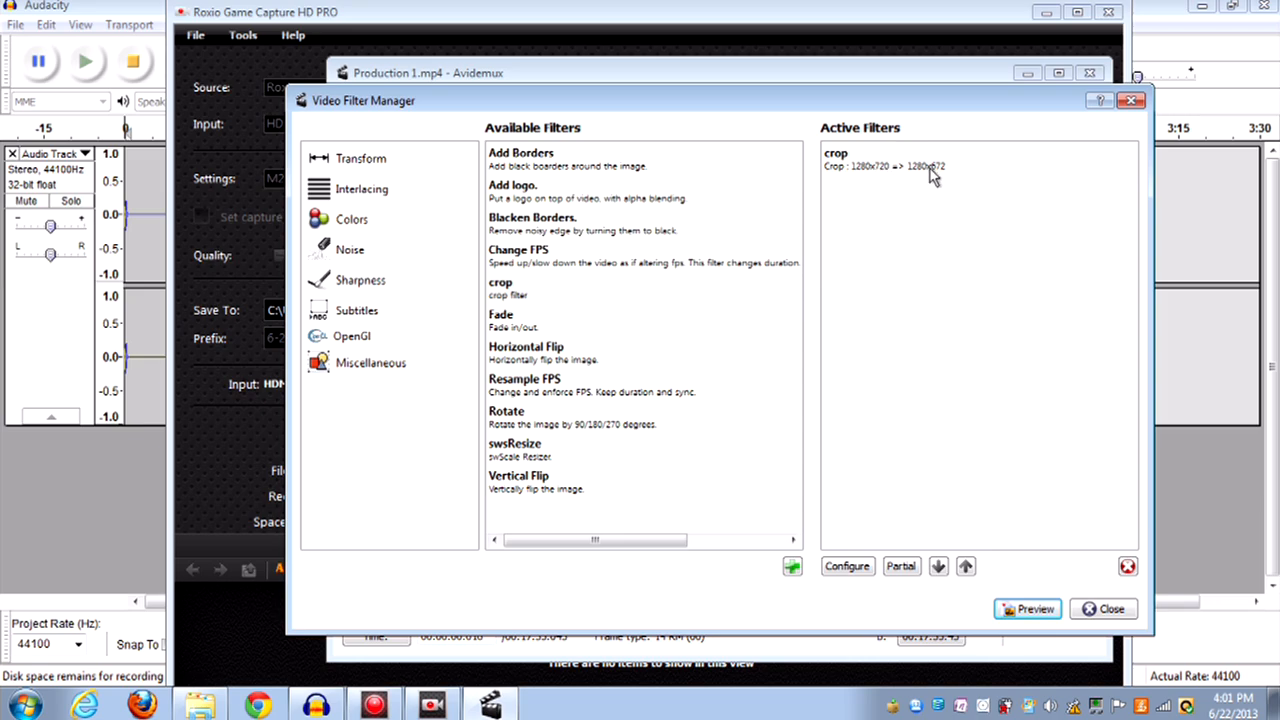
pyautogui.moveTo(935, 180)
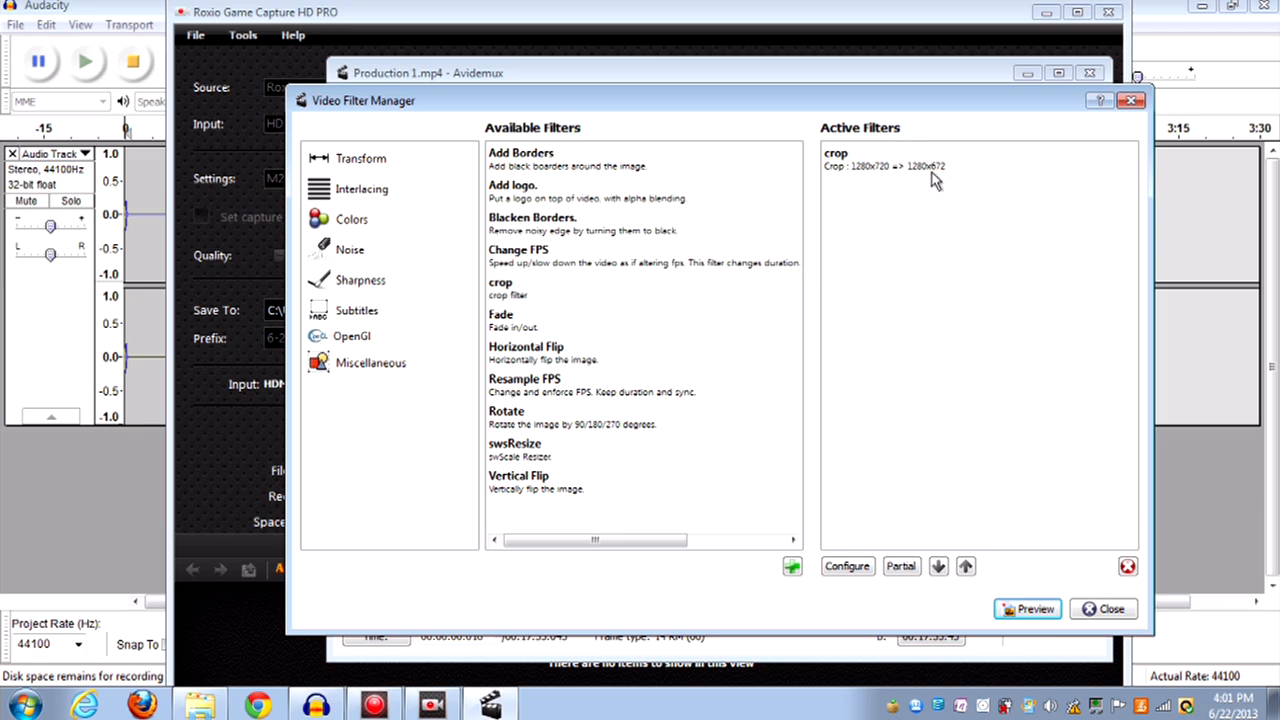
pyautogui.moveTo(792, 284)
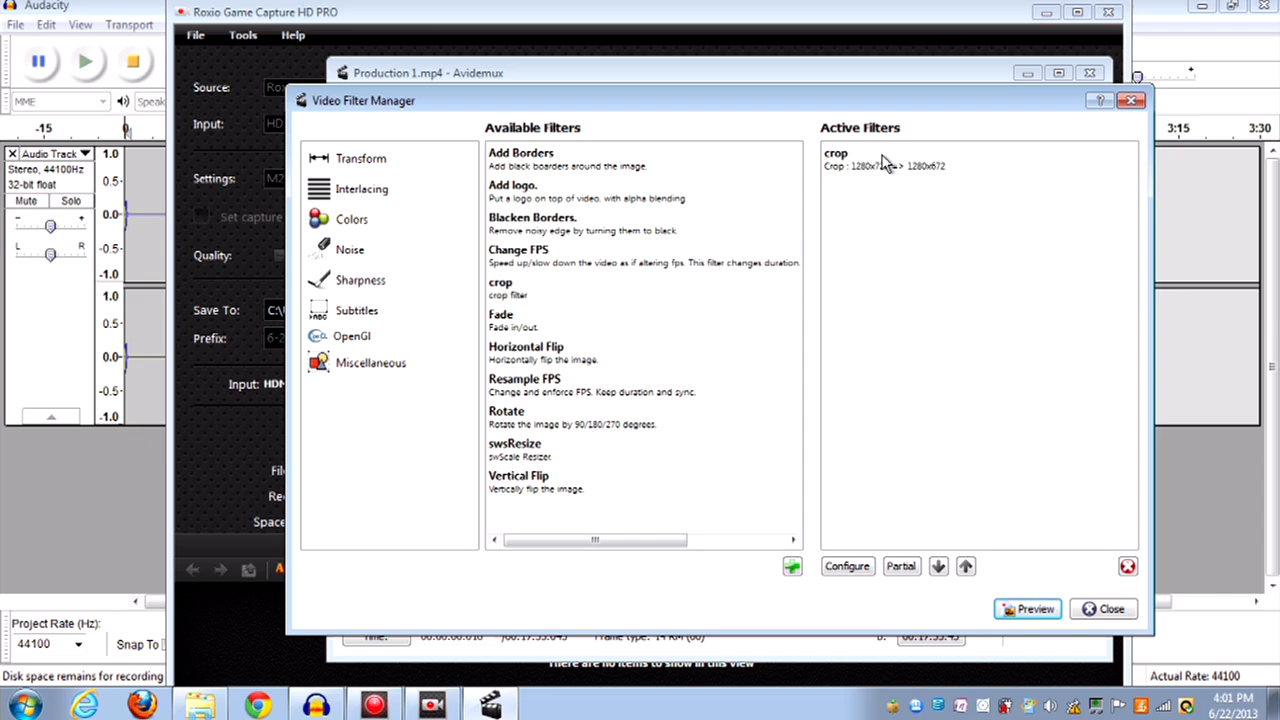
# Step: Add an swsResize filter with aspect ratio unlocked and height 720, giving 1280x720
pyautogui.click(514, 444)
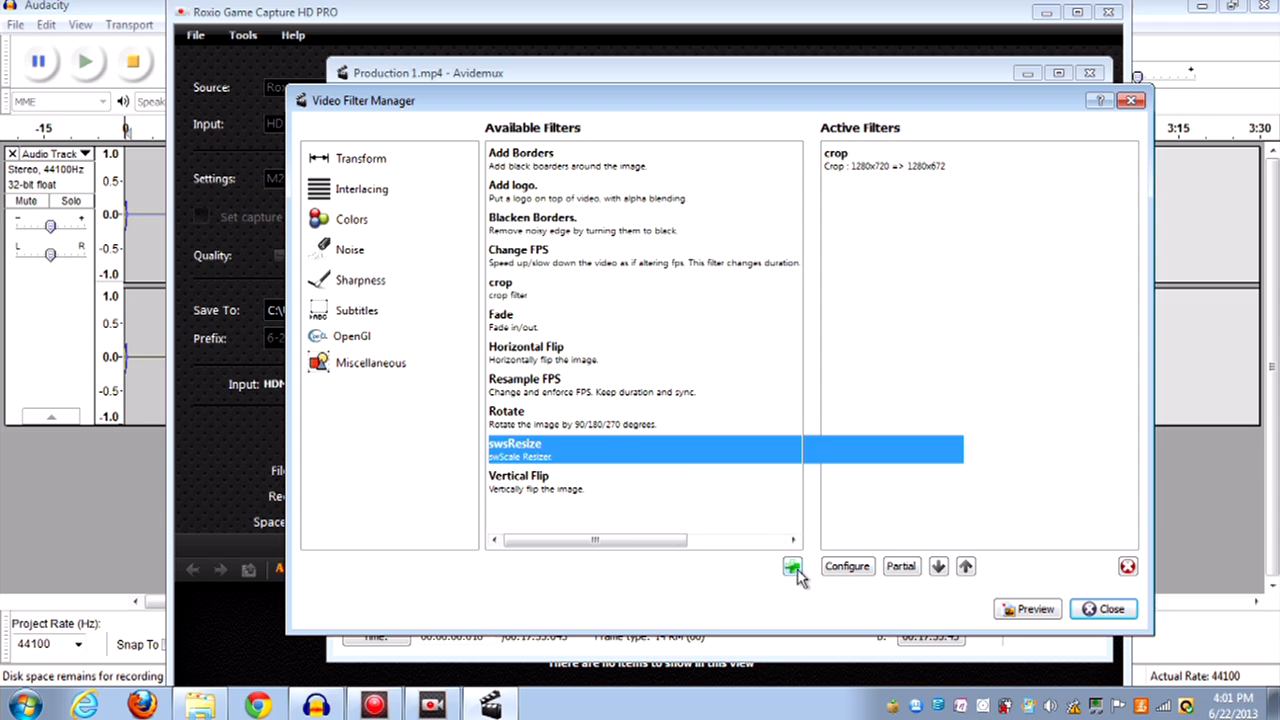
pyautogui.click(792, 566)
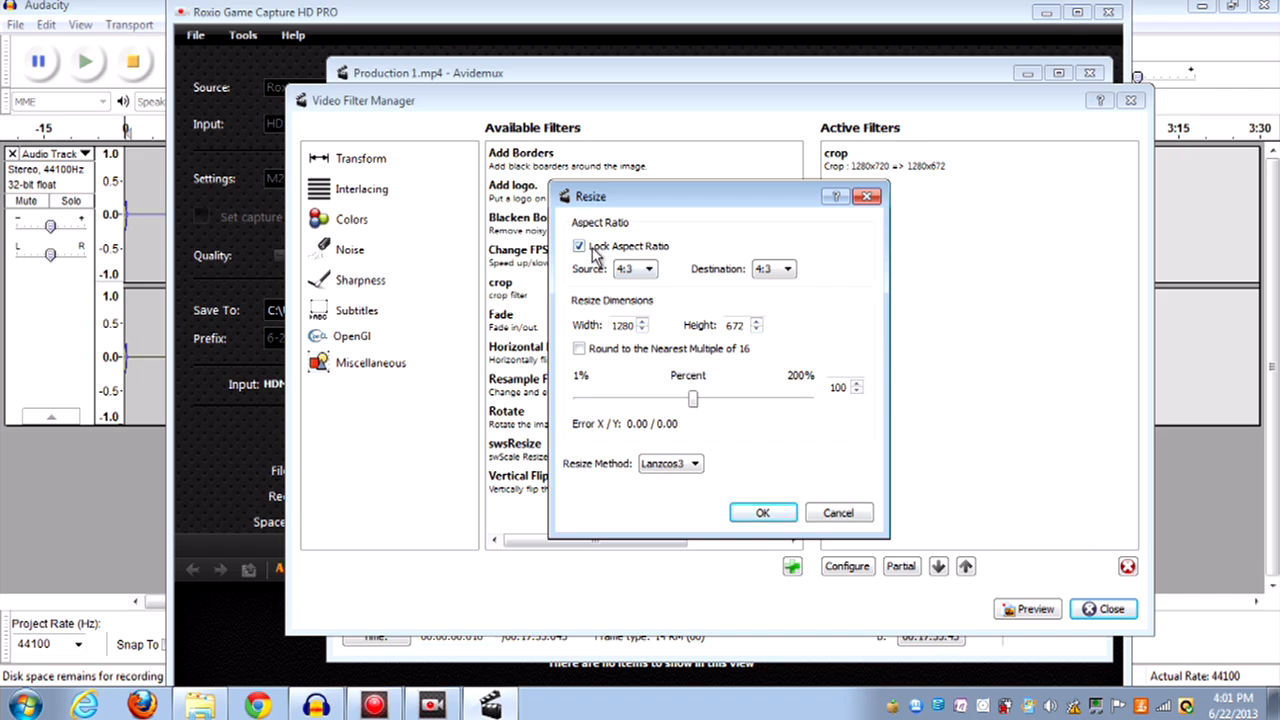
pyautogui.click(579, 246)
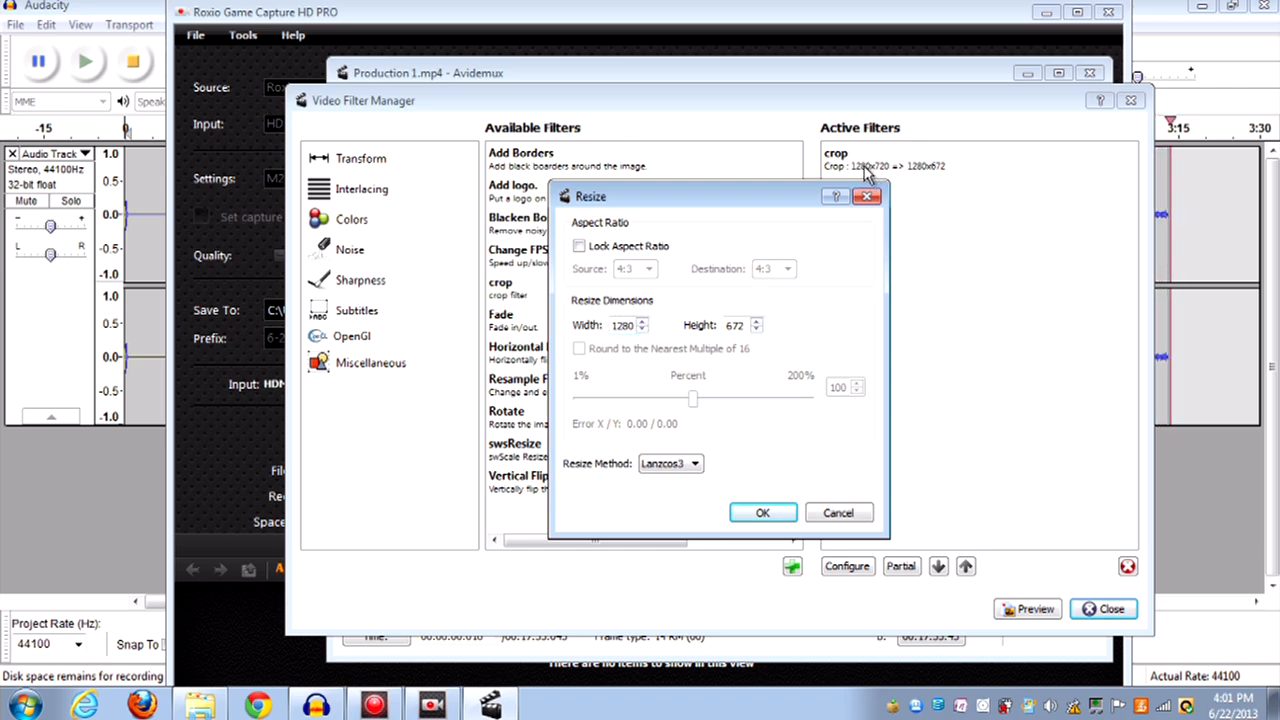
pyautogui.click(737, 324)
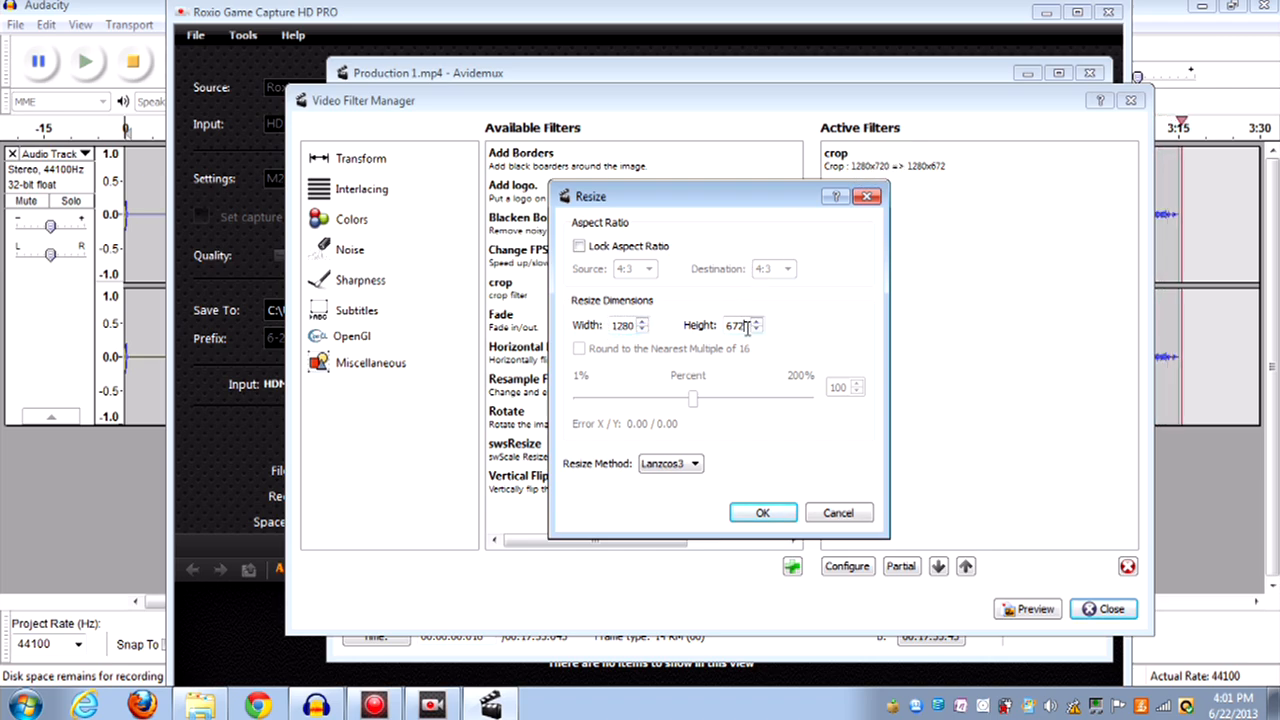
pyautogui.write('720')
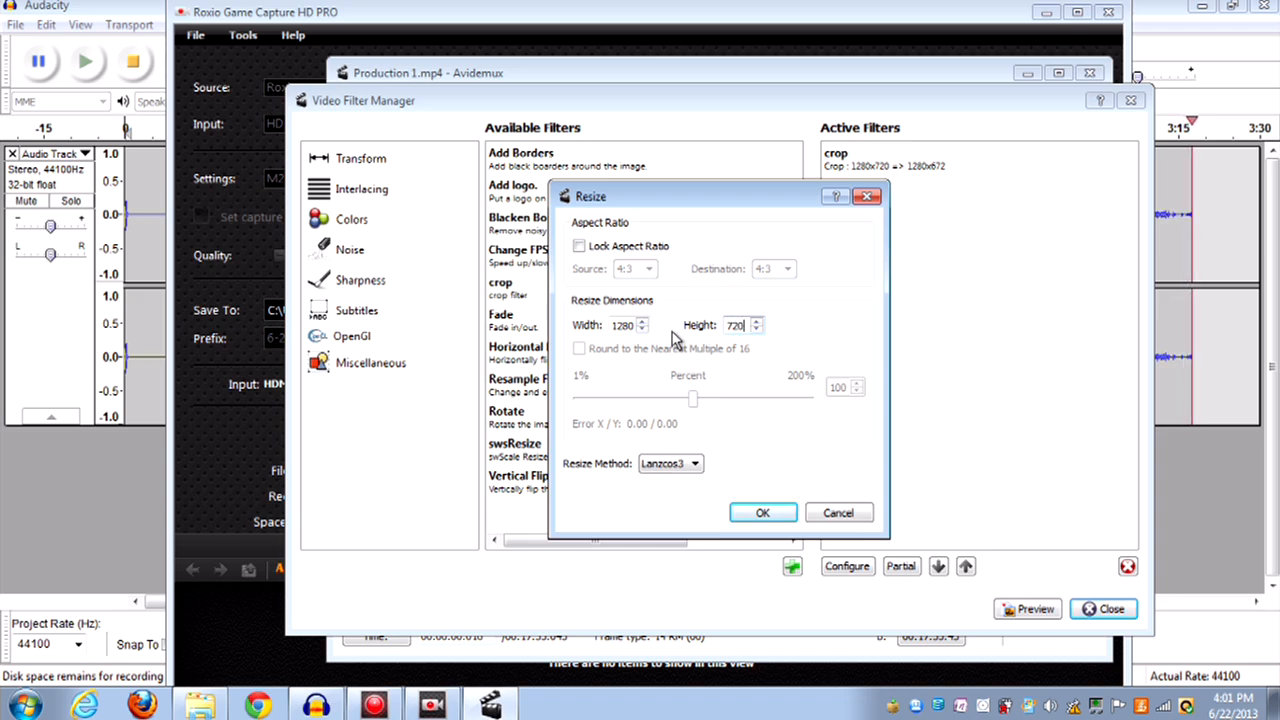
pyautogui.click(763, 512)
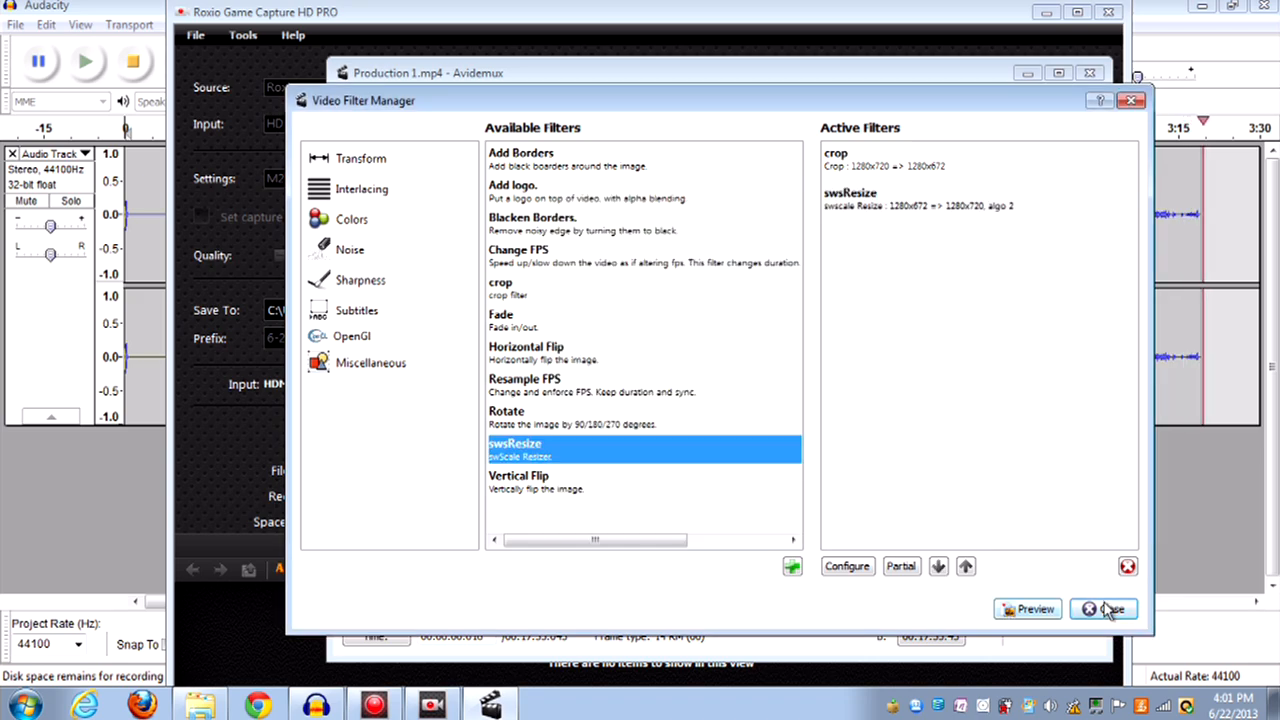
# Step: Leave the Video Filter Manager and stop playback at the recording's start
pyautogui.click(1111, 609)
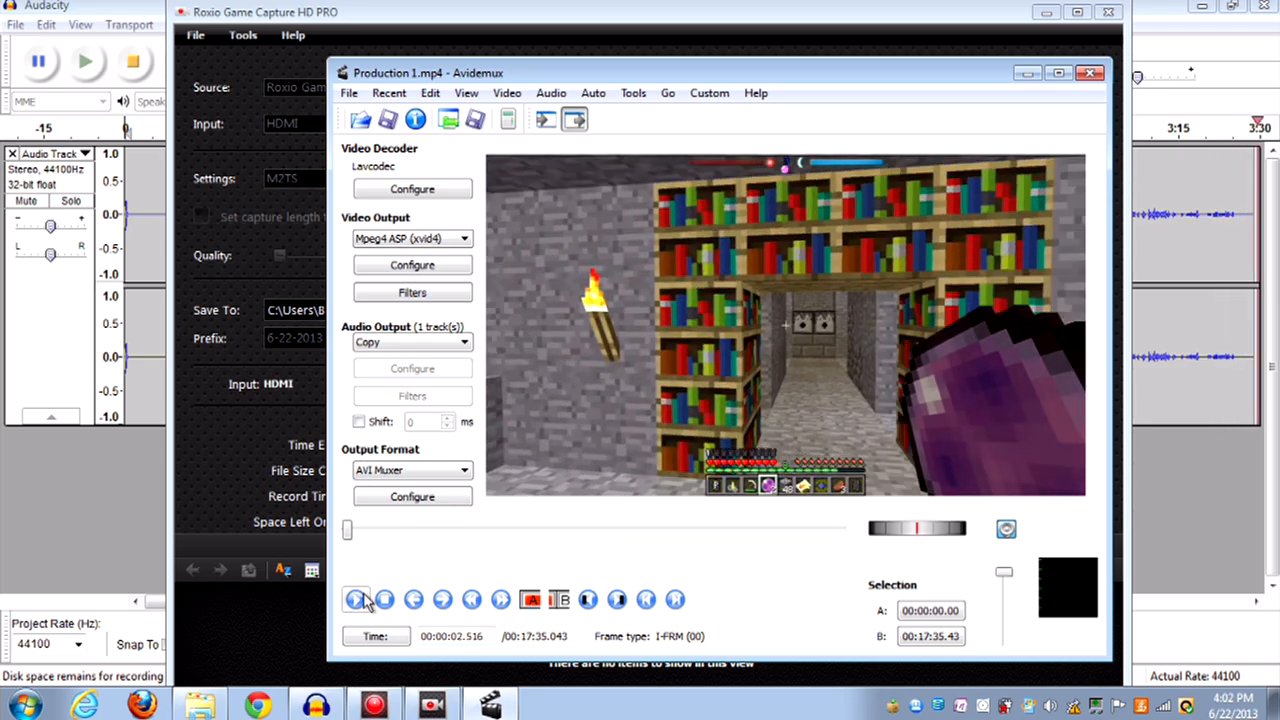
pyautogui.click(385, 600)
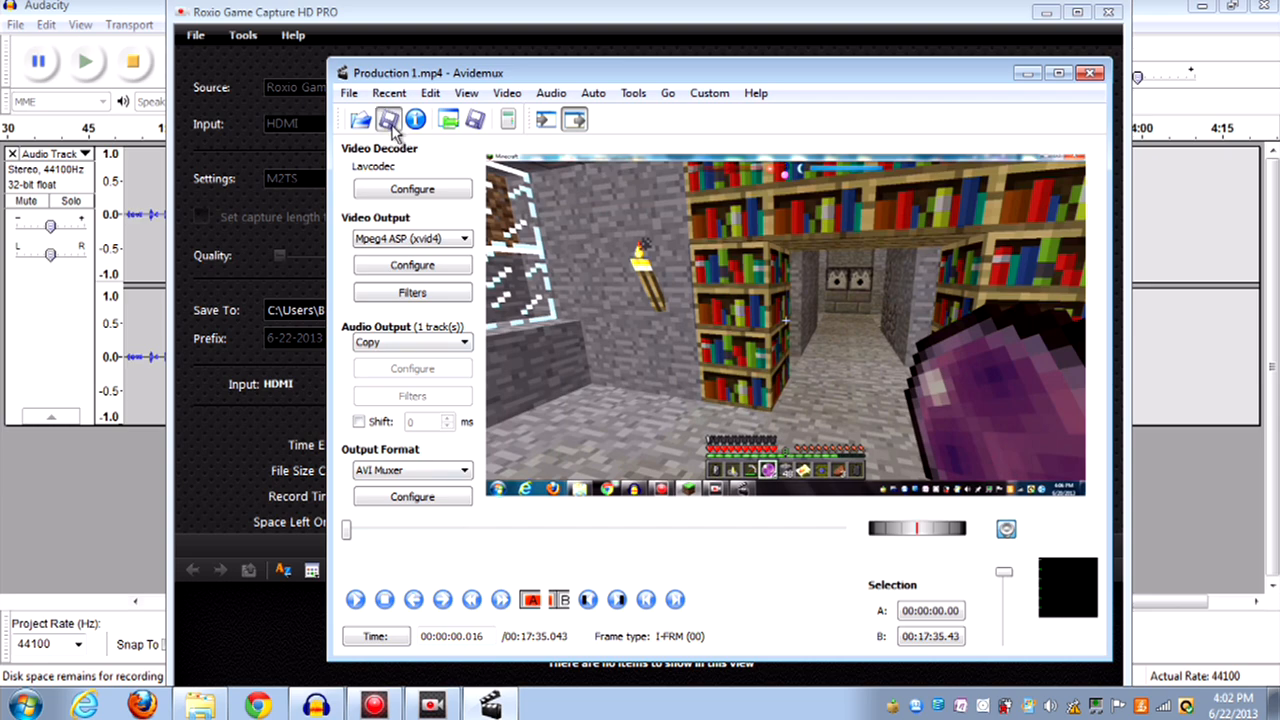
# Step: Save the video as Minecraft Upload.Mp4, replacing the existing file and starting encoding
pyautogui.click(386, 118)
pyautogui.write('Minecraft Upload.Mp4')
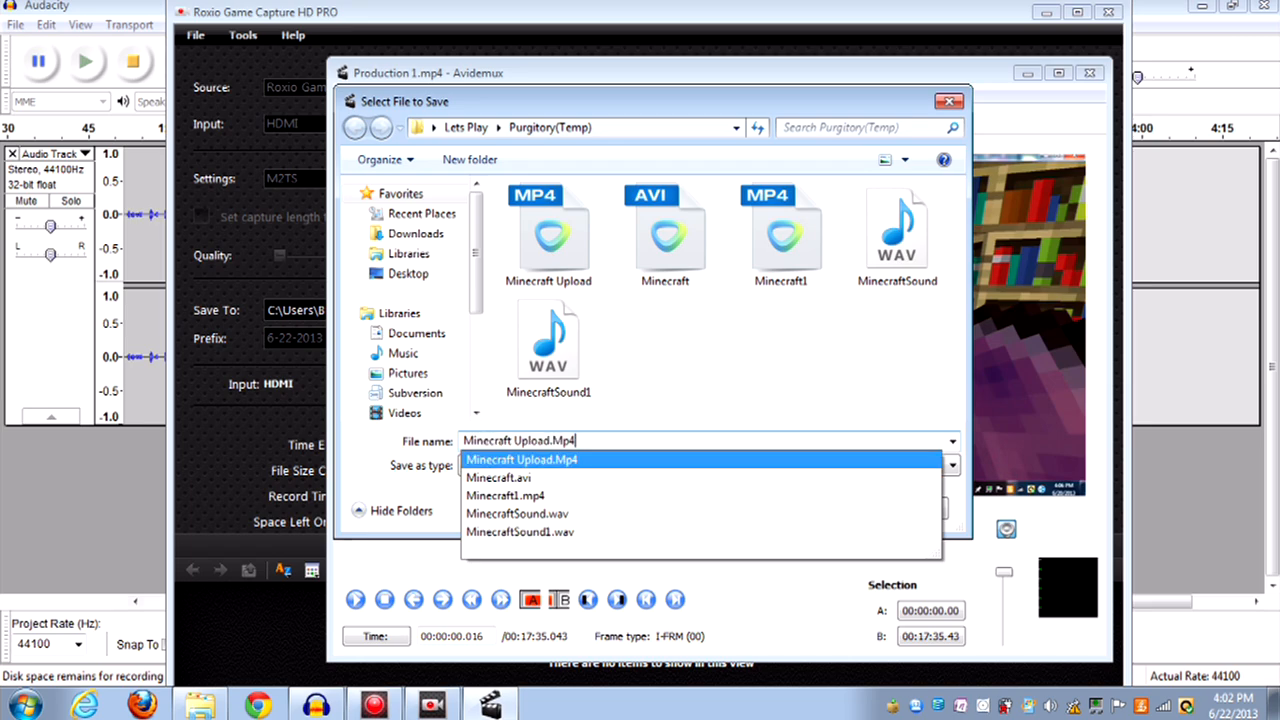
pyautogui.click(521, 459)
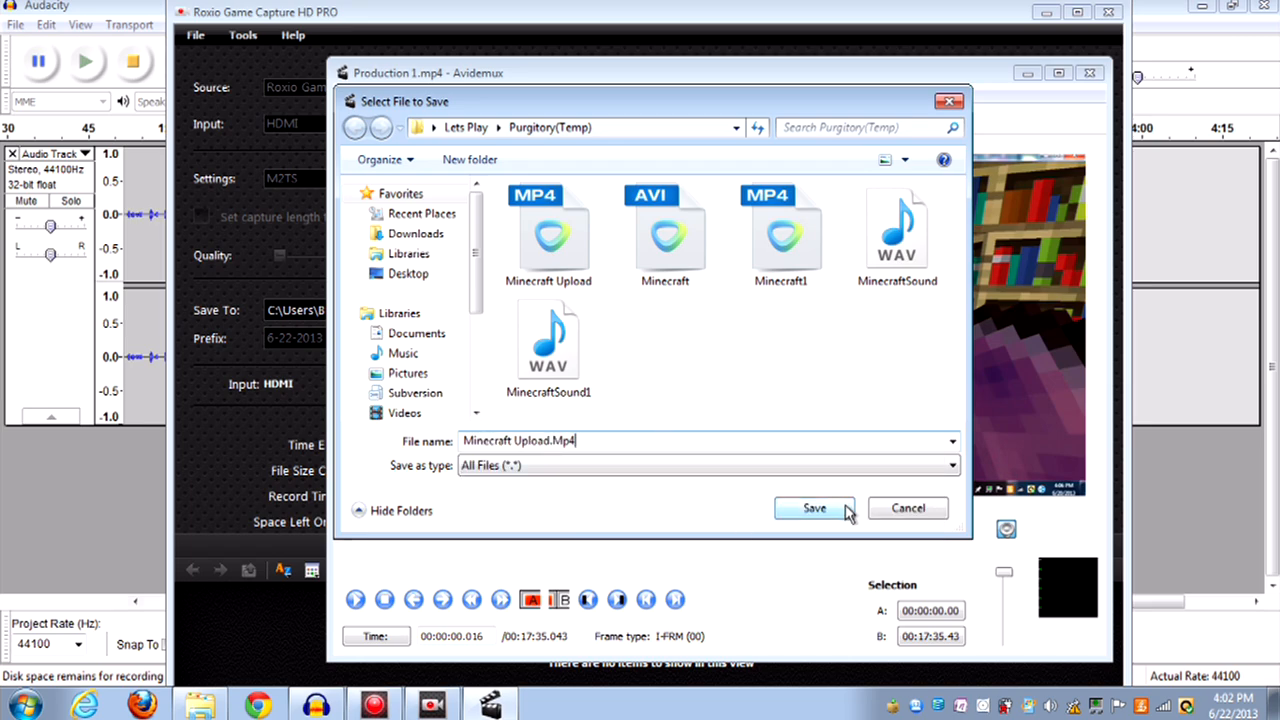
pyautogui.click(814, 508)
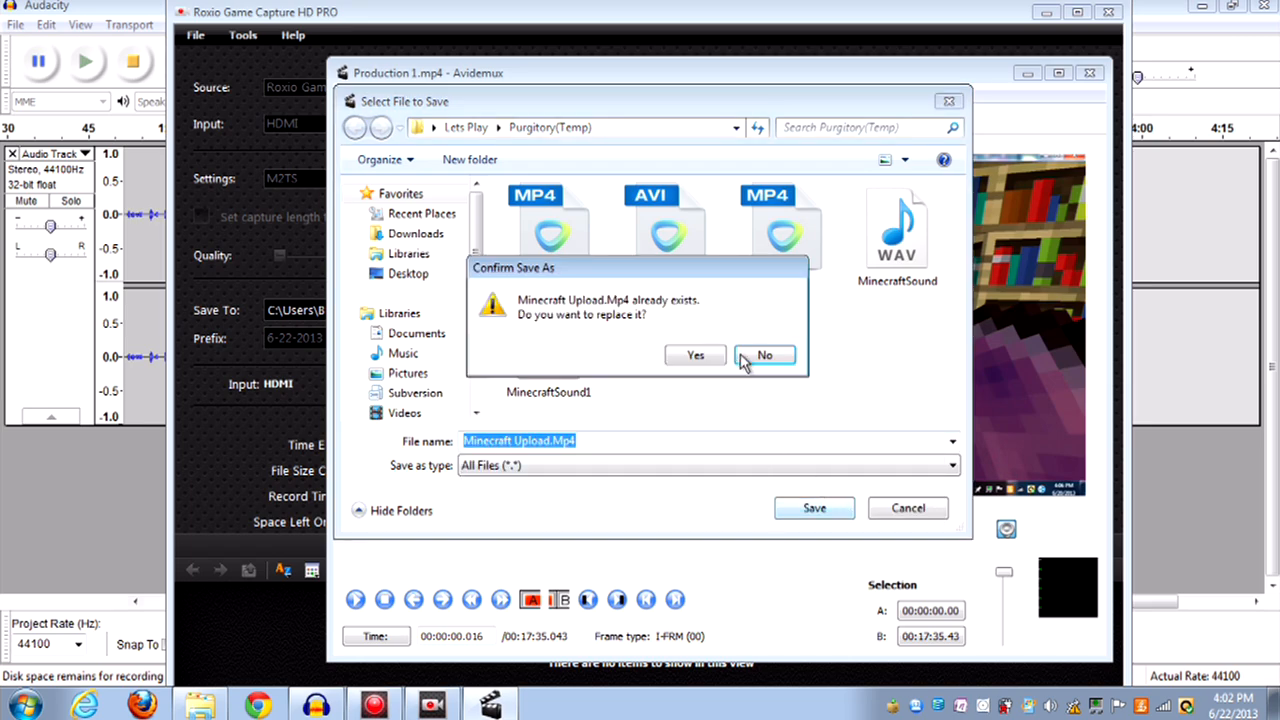
pyautogui.moveTo(695, 355)
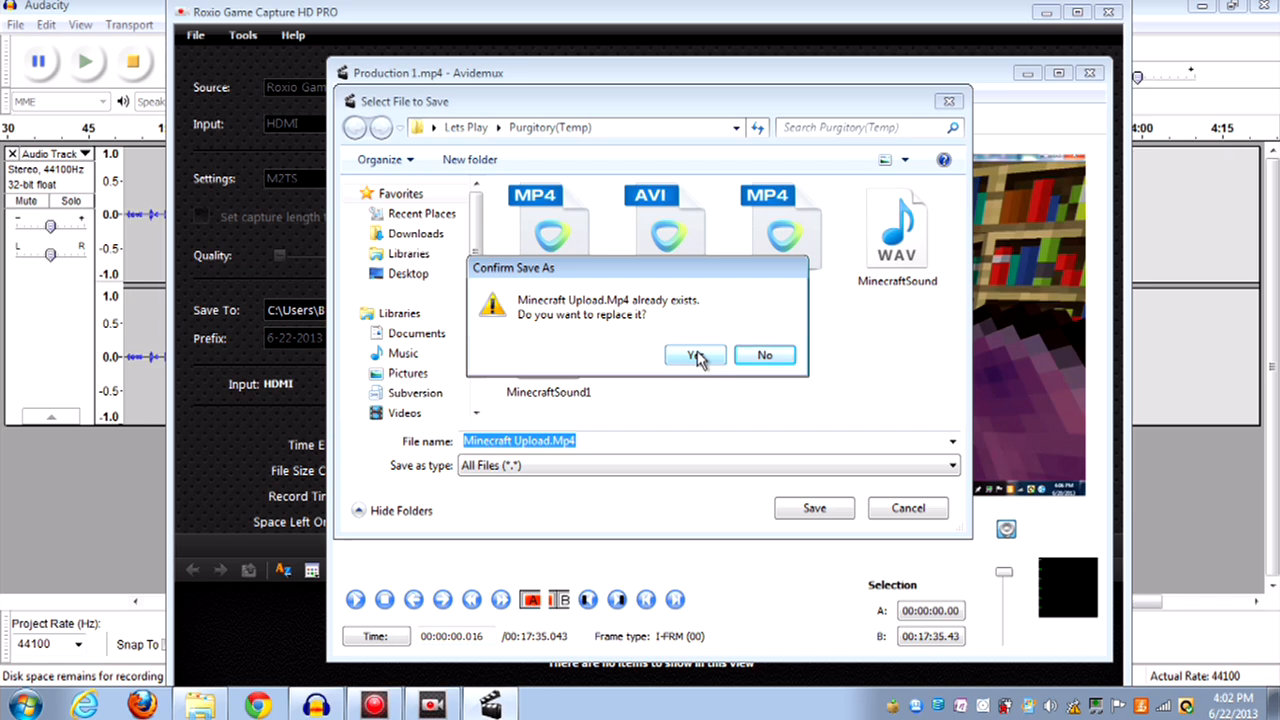
pyautogui.click(695, 355)
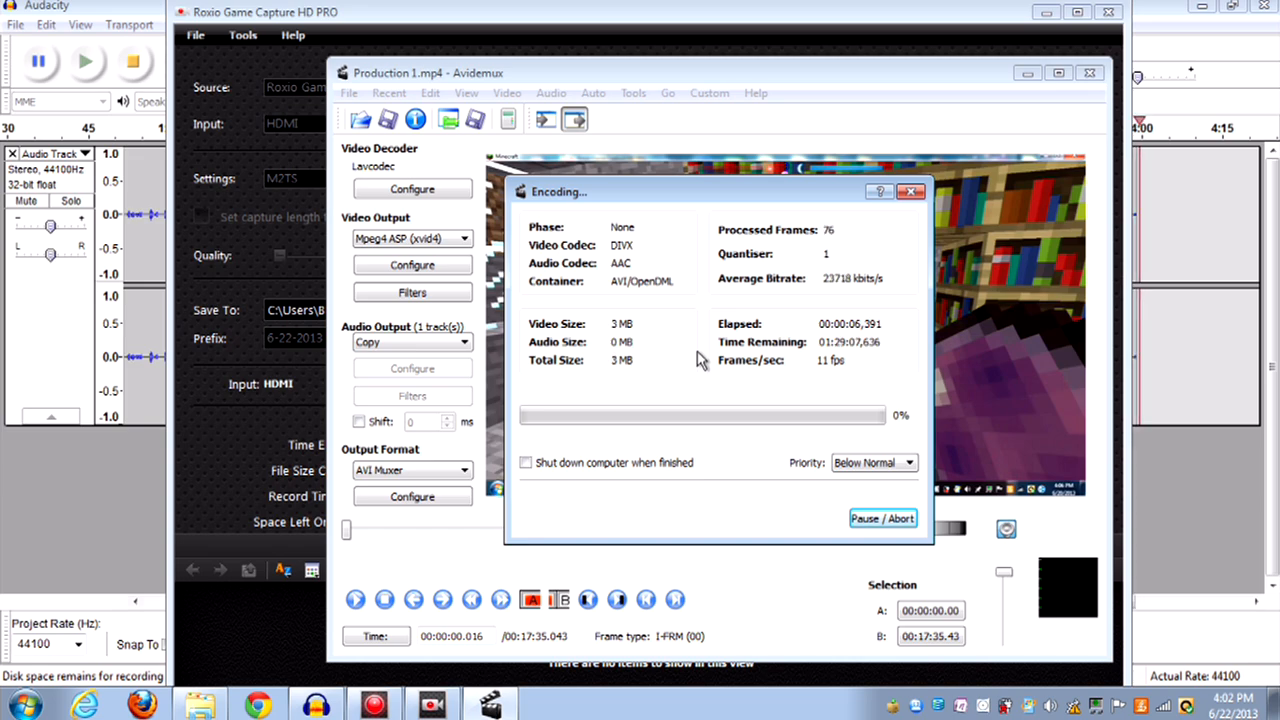
pyautogui.moveTo(567, 426)
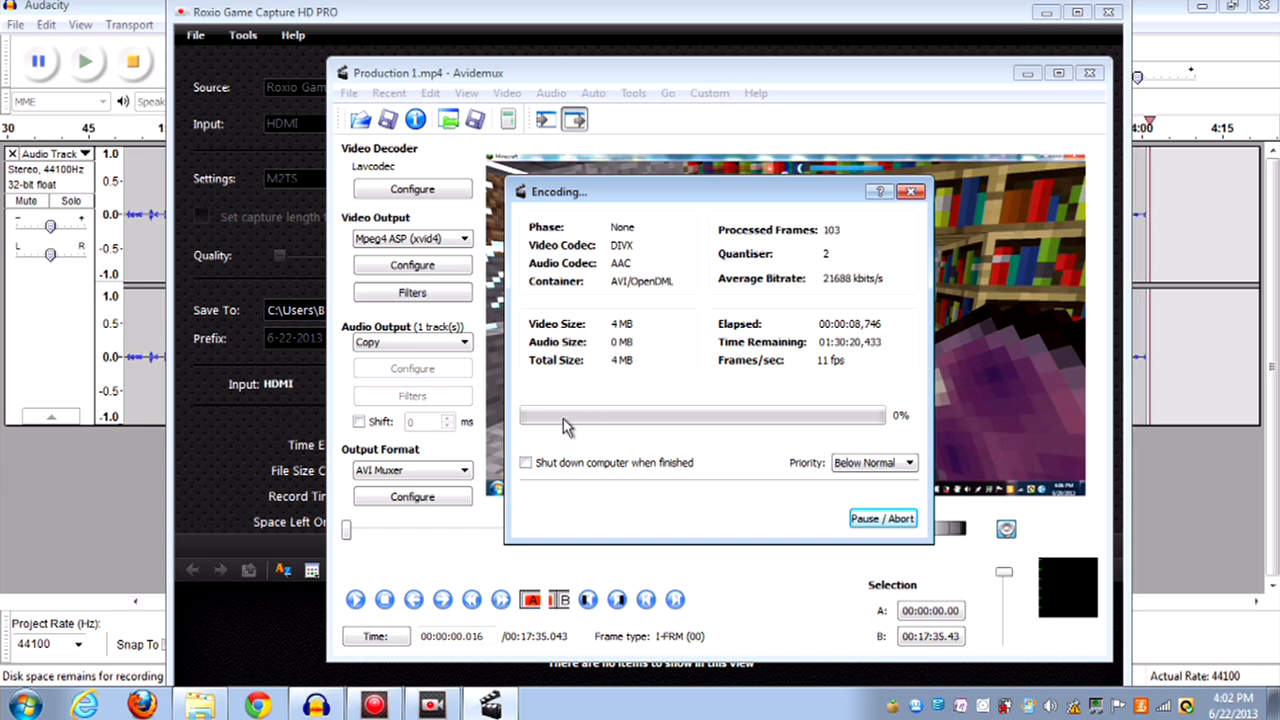
pyautogui.moveTo(655, 381)
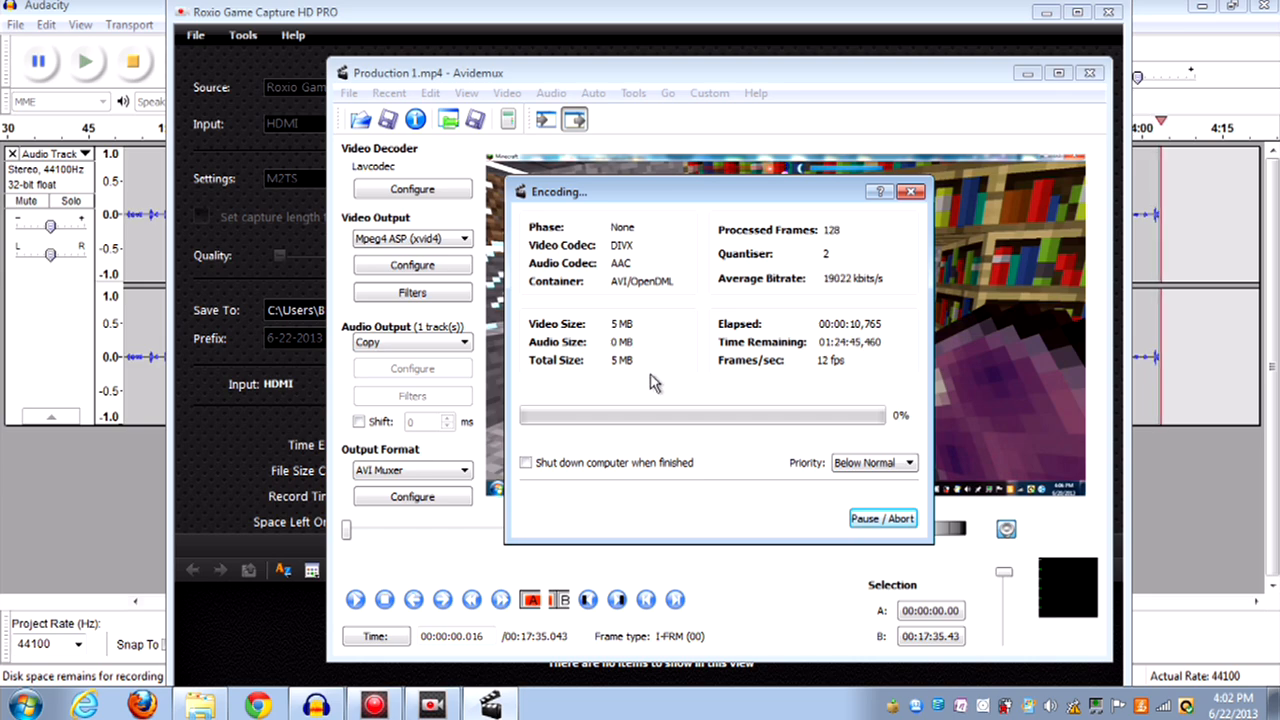
pyautogui.moveTo(667, 386)
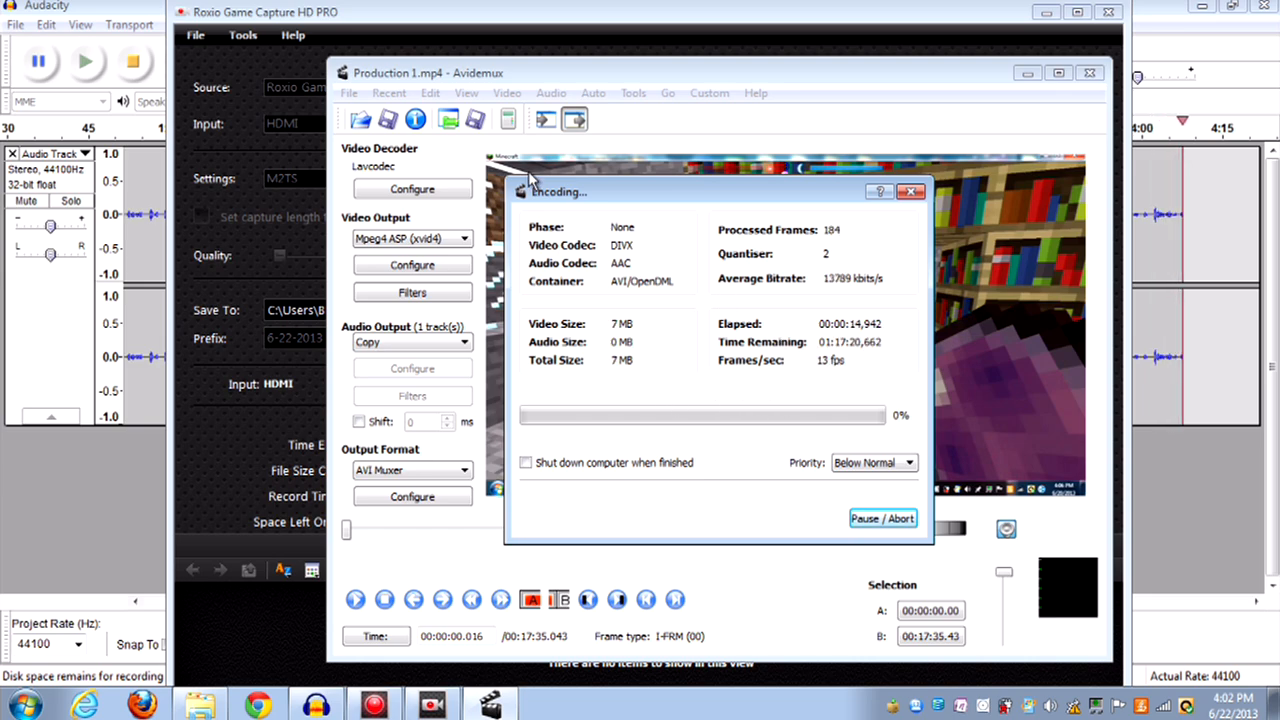
pyautogui.moveTo(708, 232)
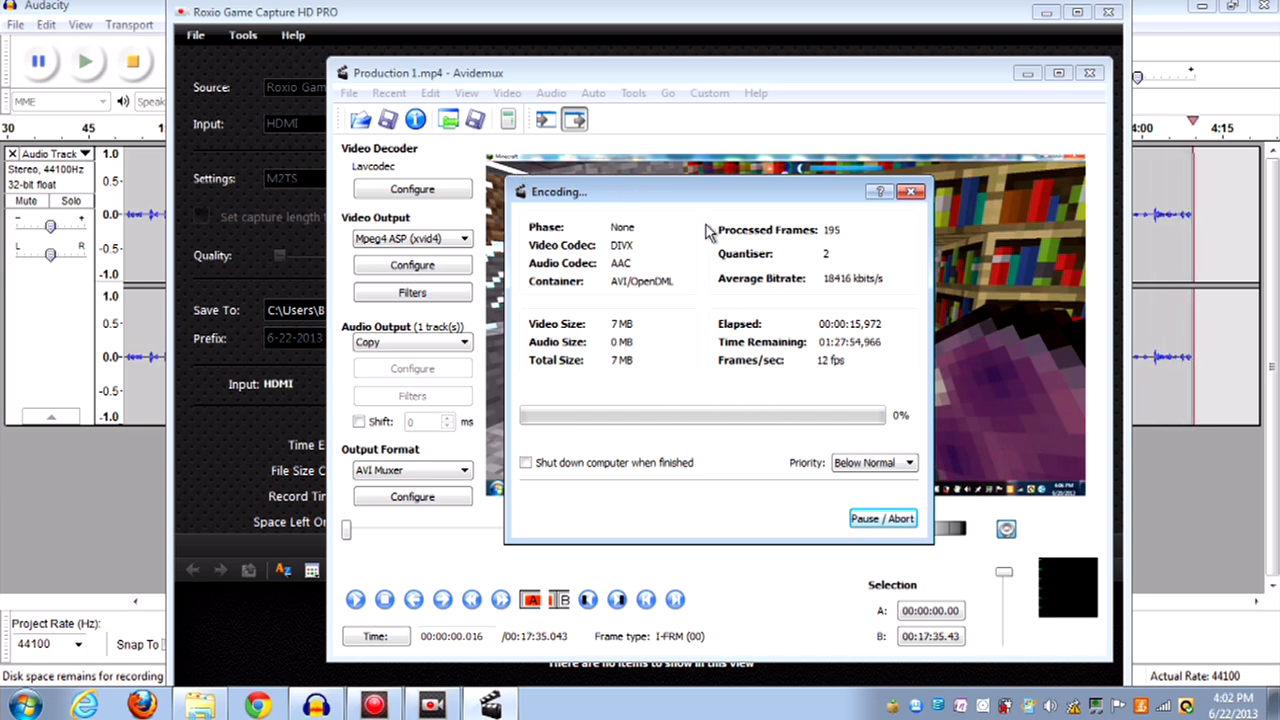
pyautogui.moveTo(740, 272)
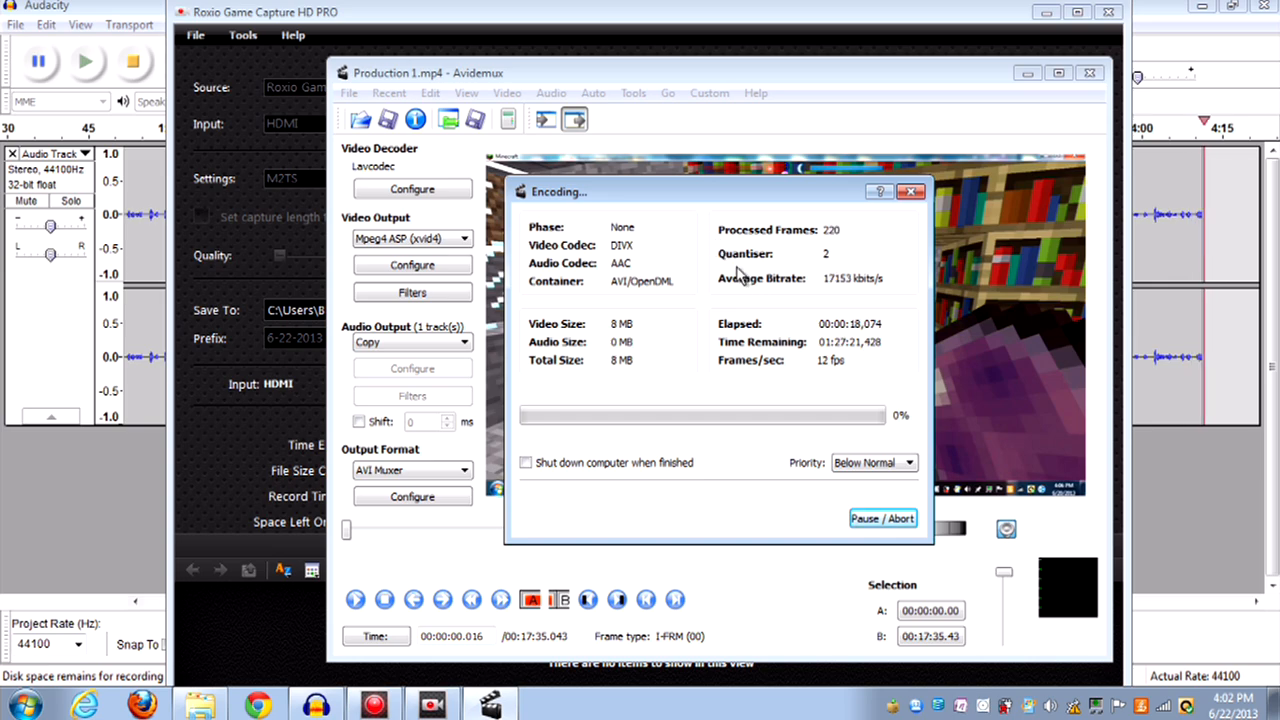